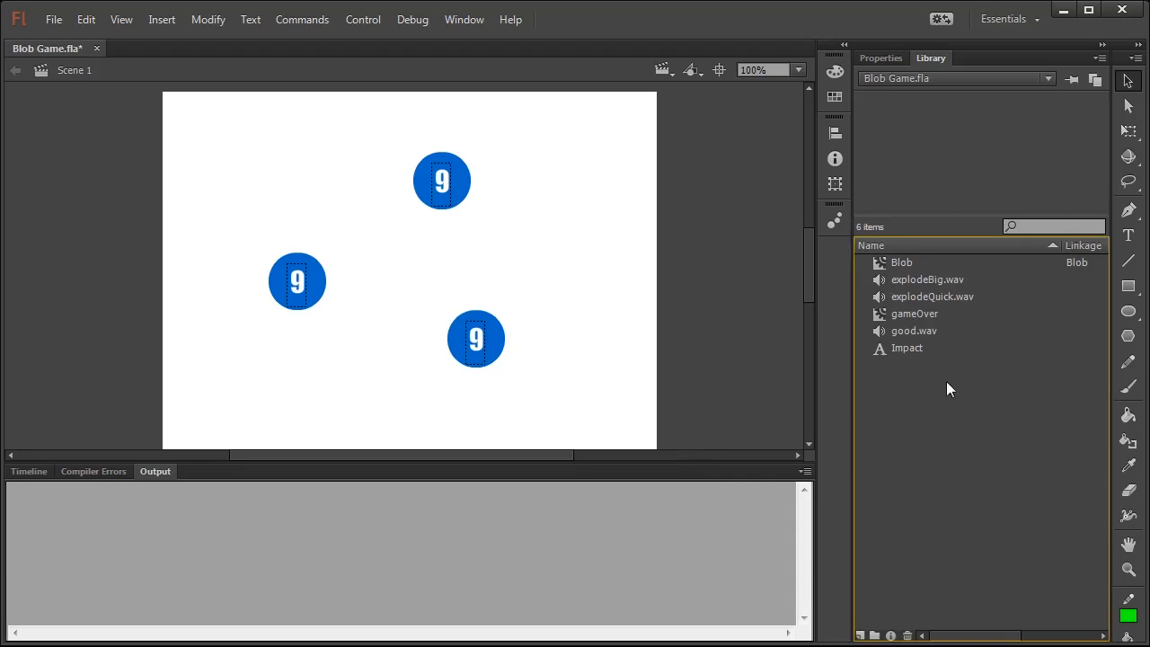
Preview the explodeBig and good library sounds, then enter the Blob clip for editing in place
{"action": "left_click", "coordinate": [927, 280]}
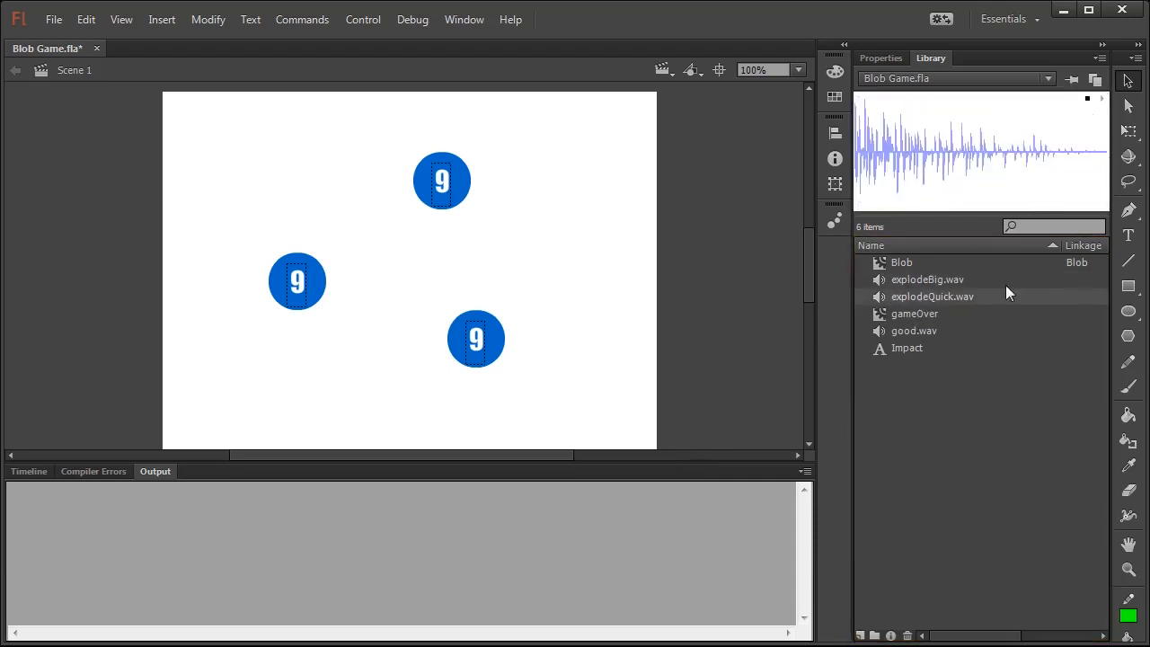
{"action": "left_click", "coordinate": [913, 331]}
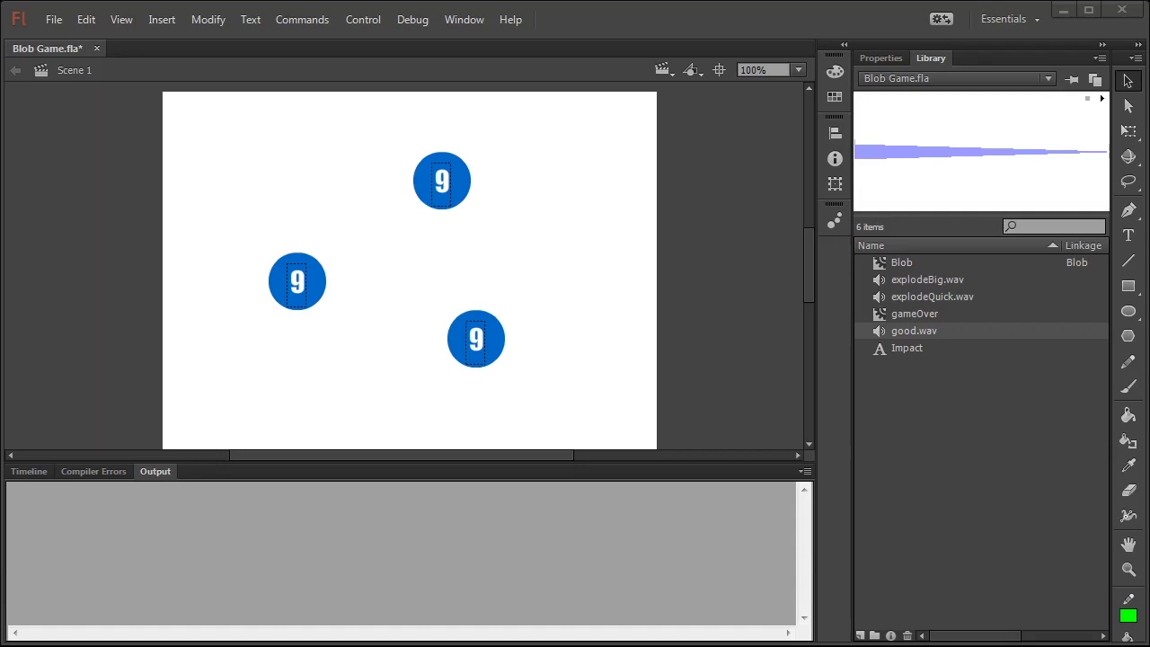
{"action": "left_click", "coordinate": [441, 180]}
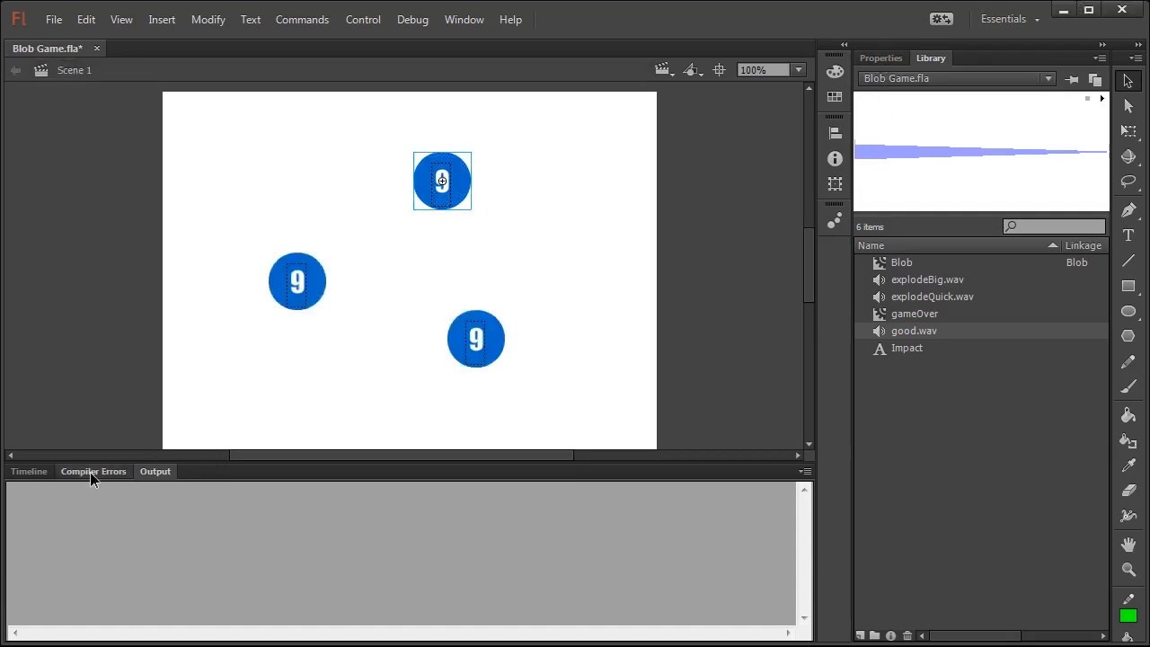
{"action": "left_click", "coordinate": [28, 470]}
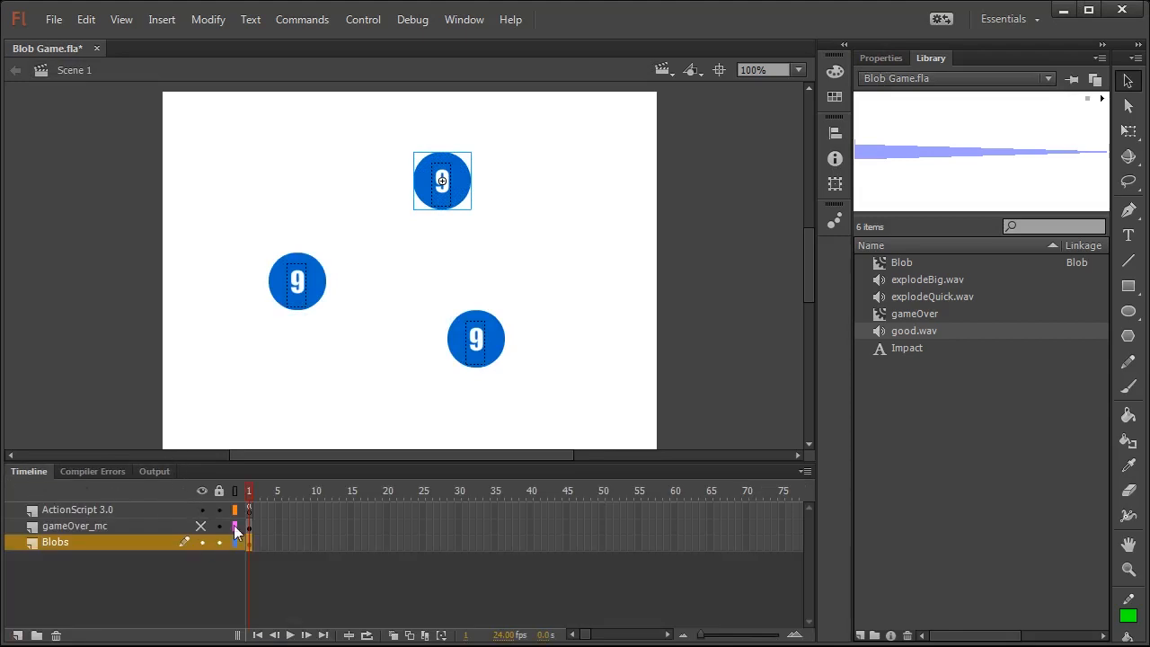
{"action": "double_click", "coordinate": [442, 180]}
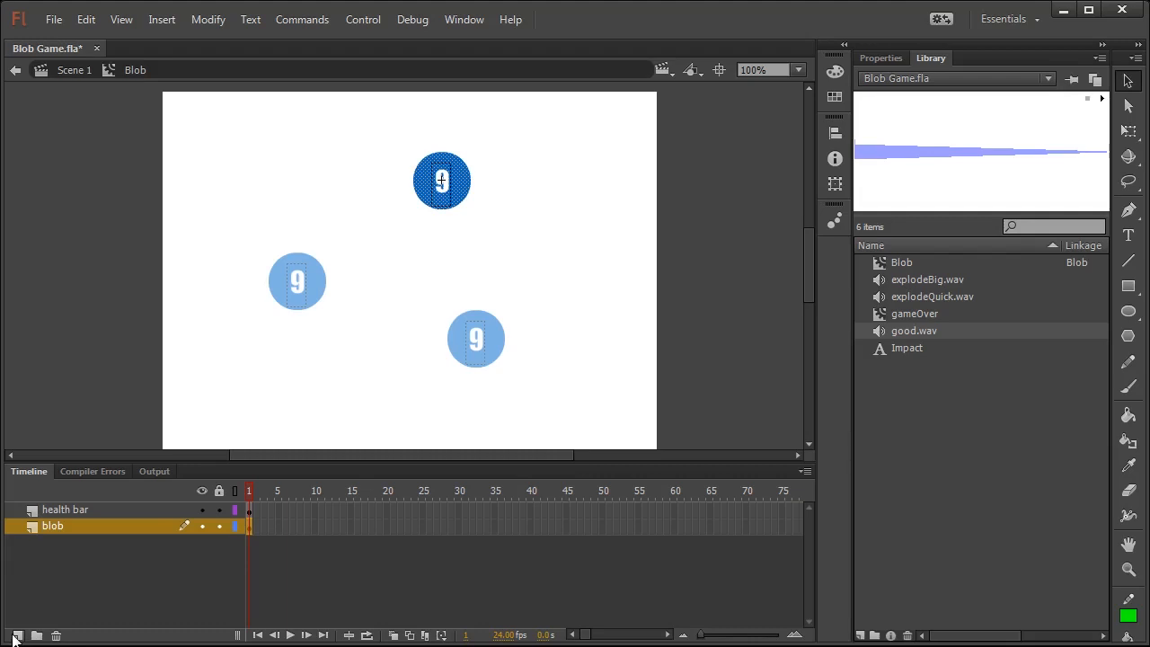
Add Labels, Sounds and ActionScript 3.0 layers above the blob artwork layer
{"action": "left_click", "coordinate": [18, 636]}
{"action": "type", "text": "Labels"}
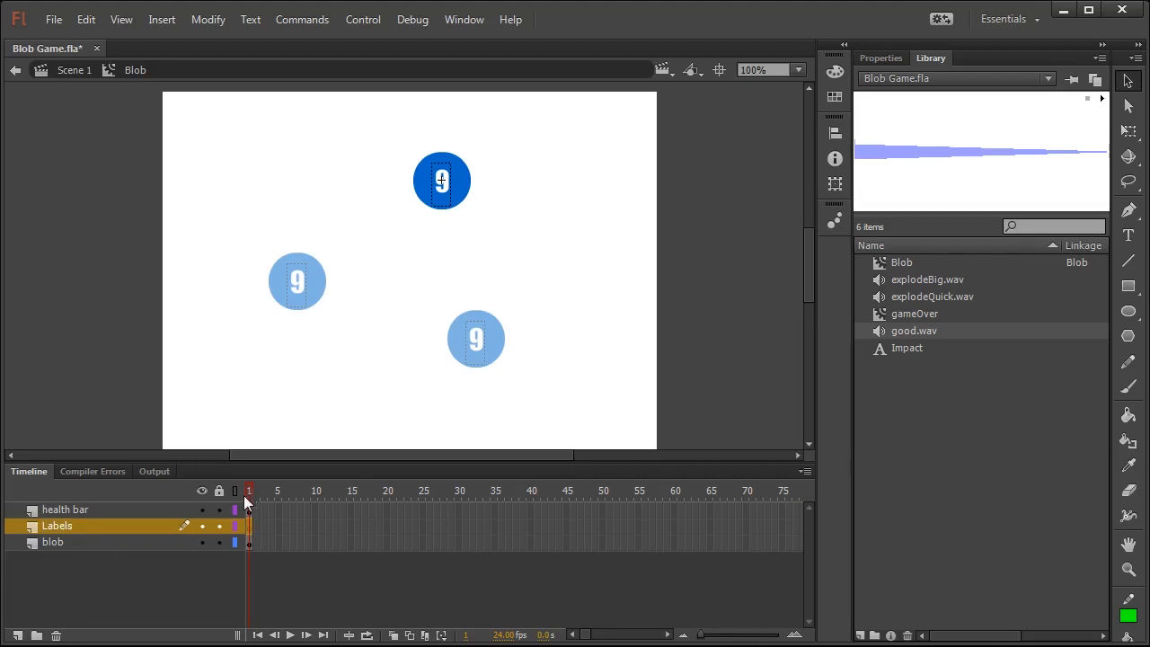
{"action": "left_click", "coordinate": [17, 636]}
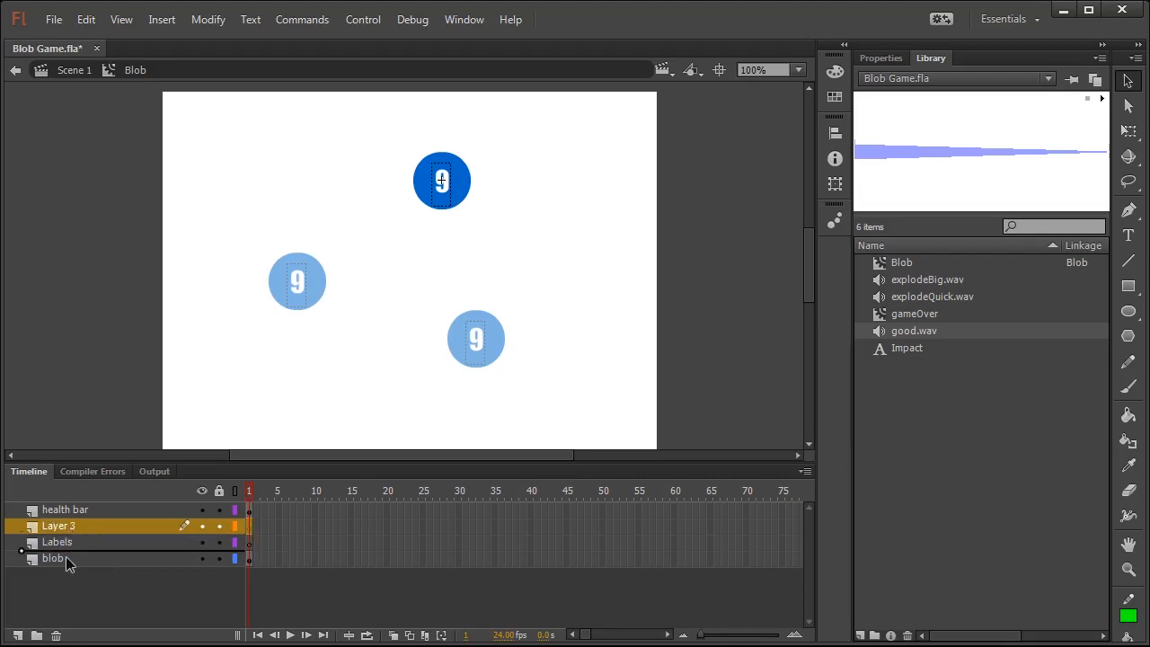
{"action": "double_click", "coordinate": [57, 525]}
{"action": "type", "text": "Sounds"}
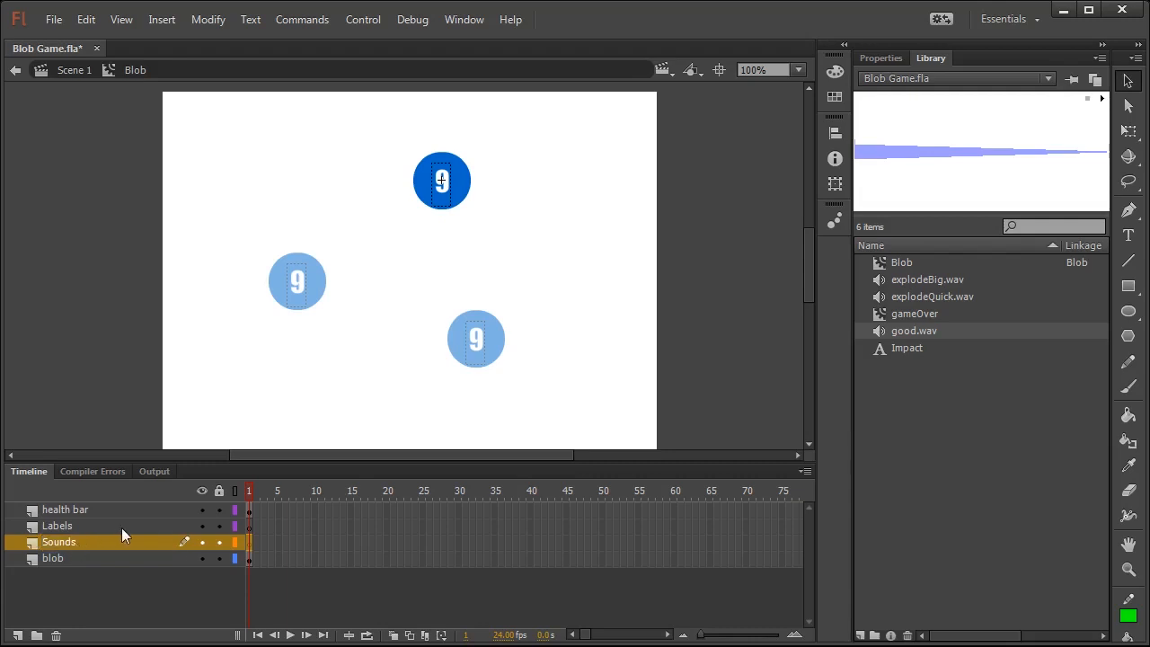
{"action": "left_click", "coordinate": [18, 635]}
{"action": "type", "text": "ActionScript 3.0"}
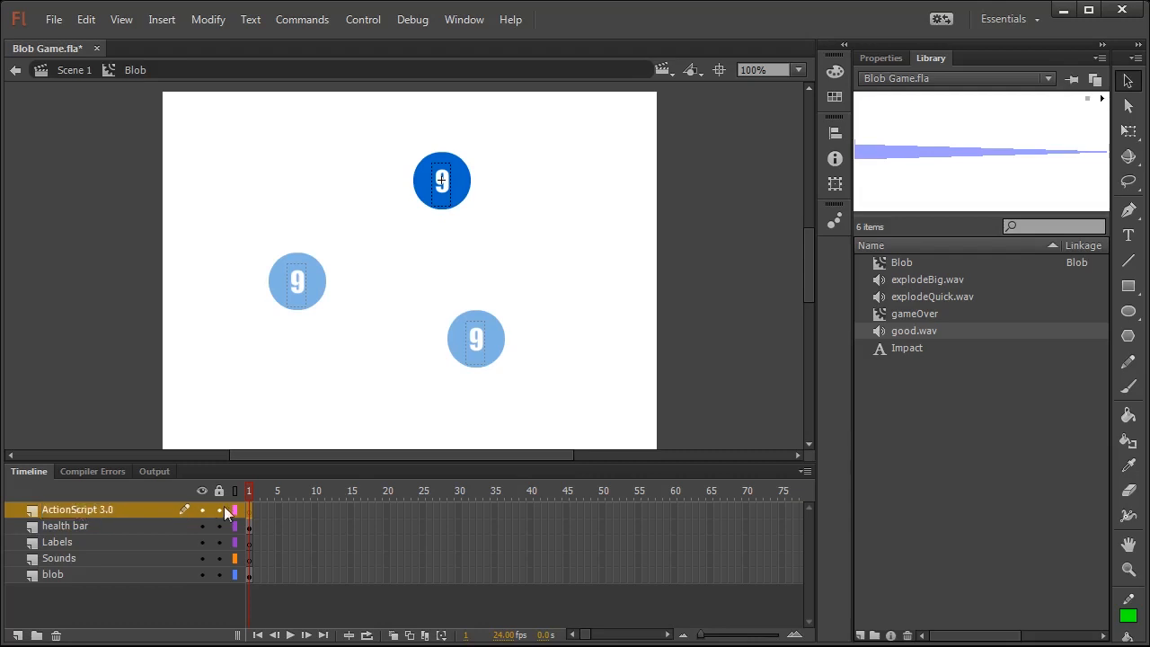
Label frame 1 of the Labels layer allGood in the Properties panel
{"action": "left_click", "coordinate": [57, 542]}
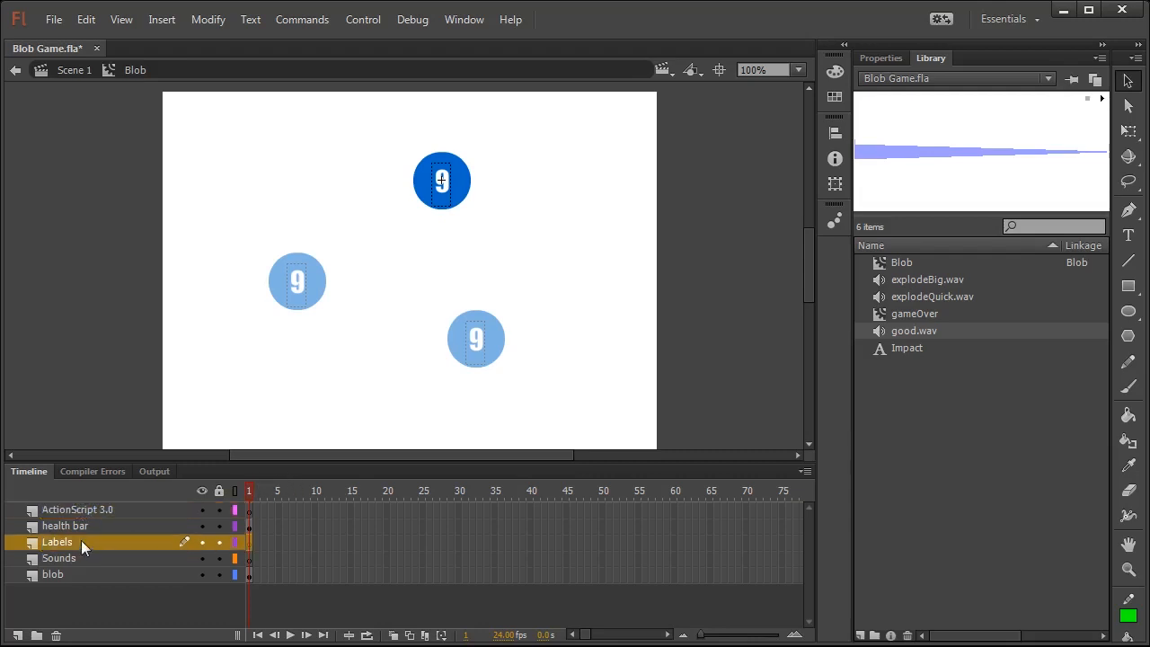
{"action": "left_click", "coordinate": [880, 57]}
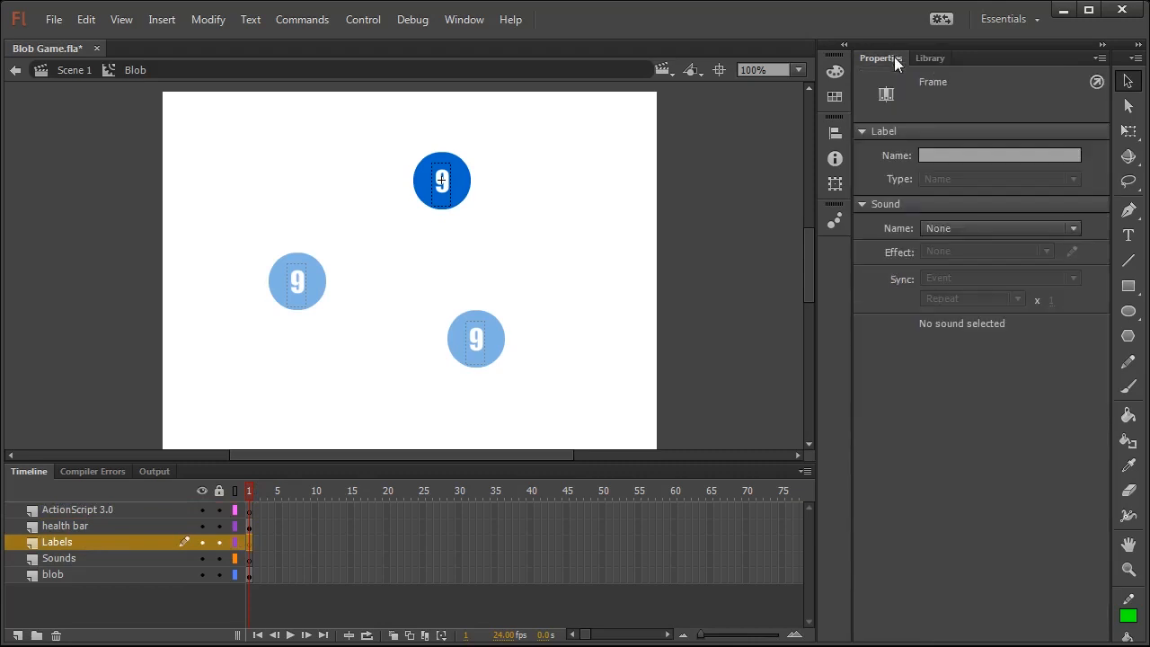
{"action": "left_click", "coordinate": [999, 155]}
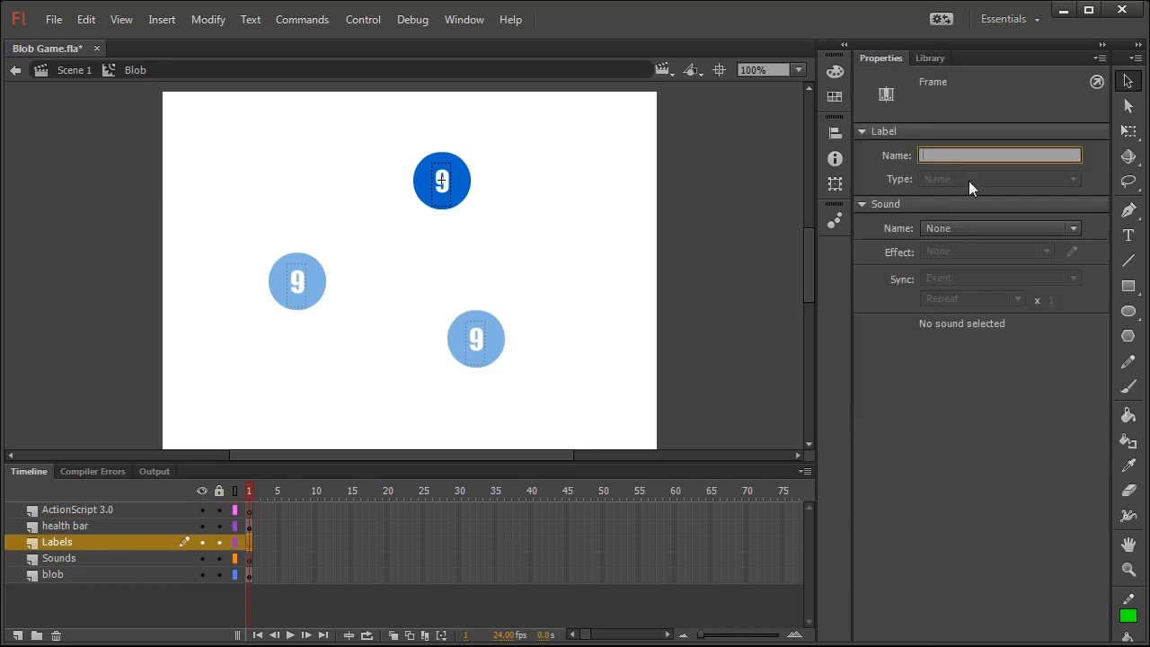
{"action": "type", "text": "all"}
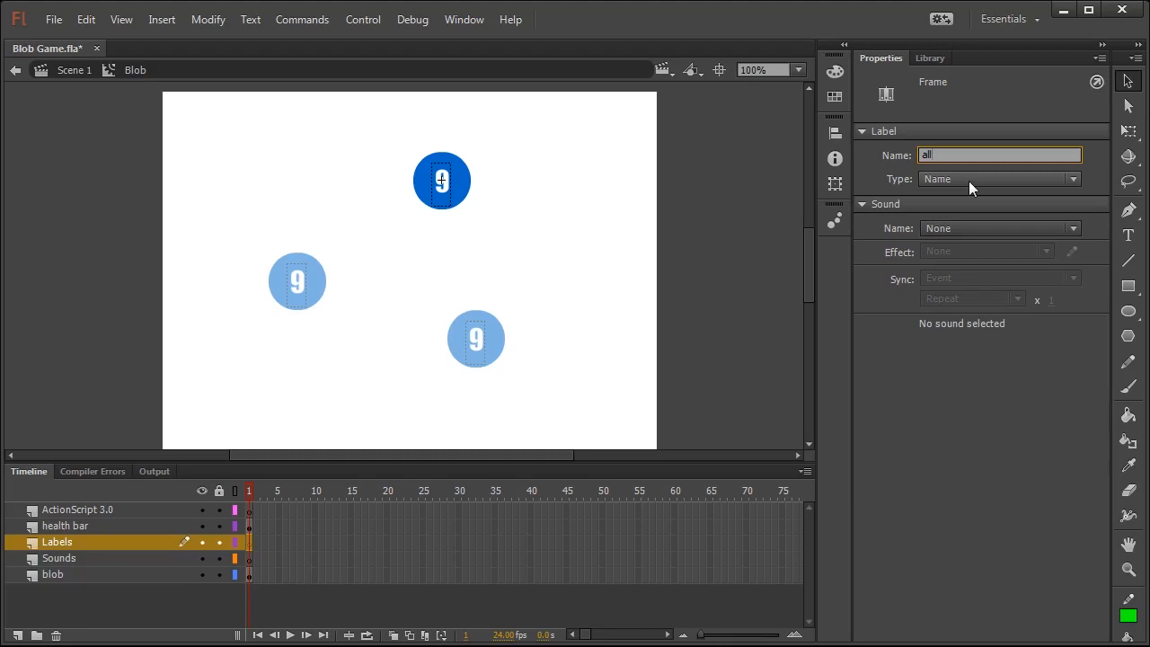
{"action": "type", "text": "Good"}
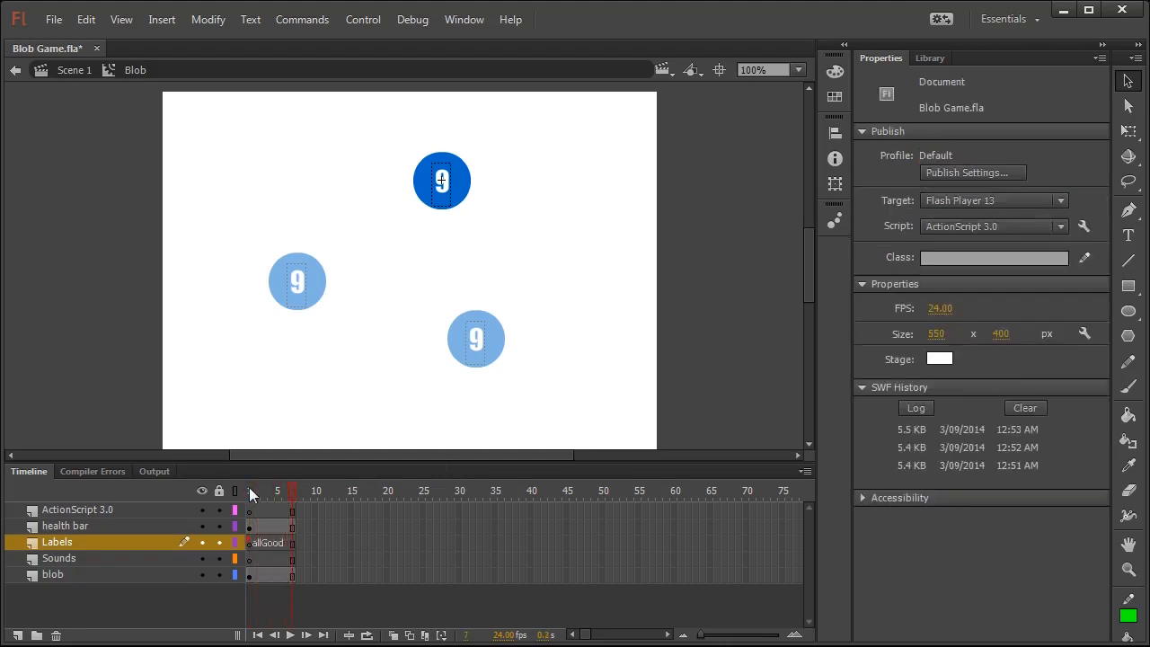
{"action": "left_click", "coordinate": [317, 491]}
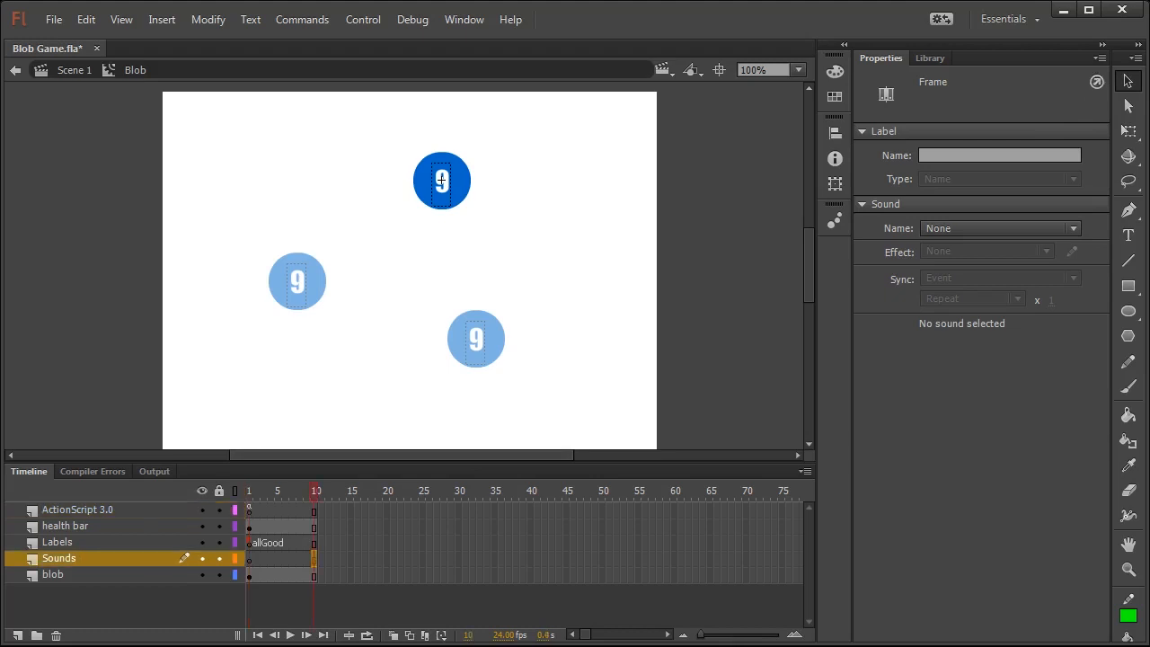
Add a keyframe at frame 10 on the Labels layer and name it damaged
{"action": "left_click", "coordinate": [58, 542]}
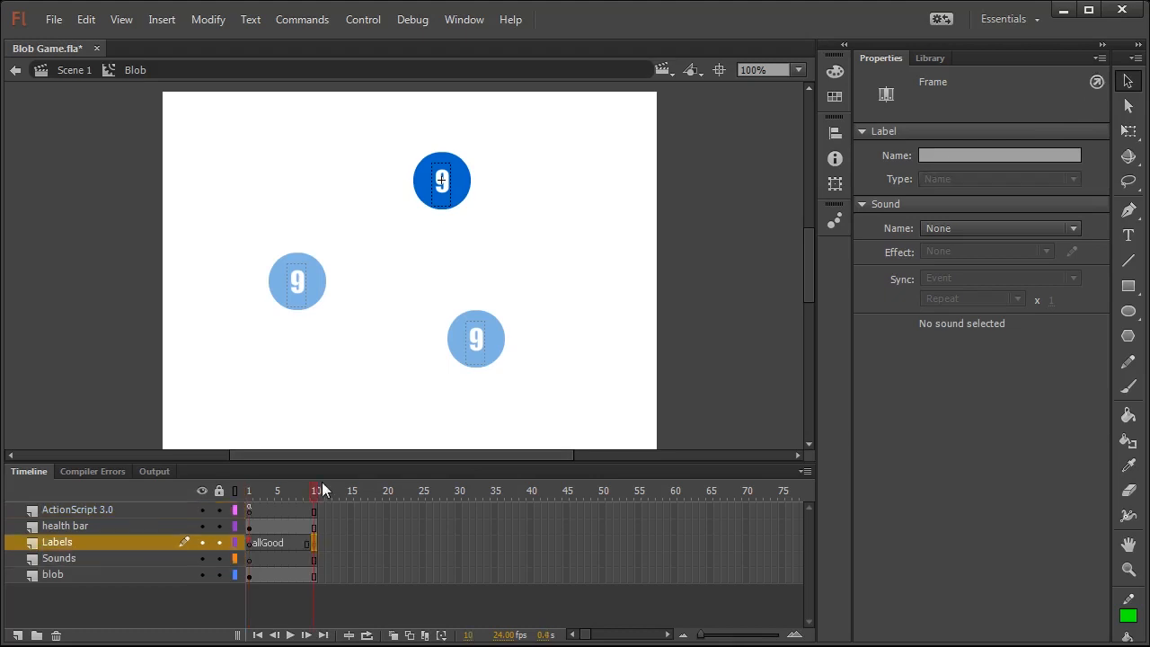
{"action": "left_click", "coordinate": [58, 557]}
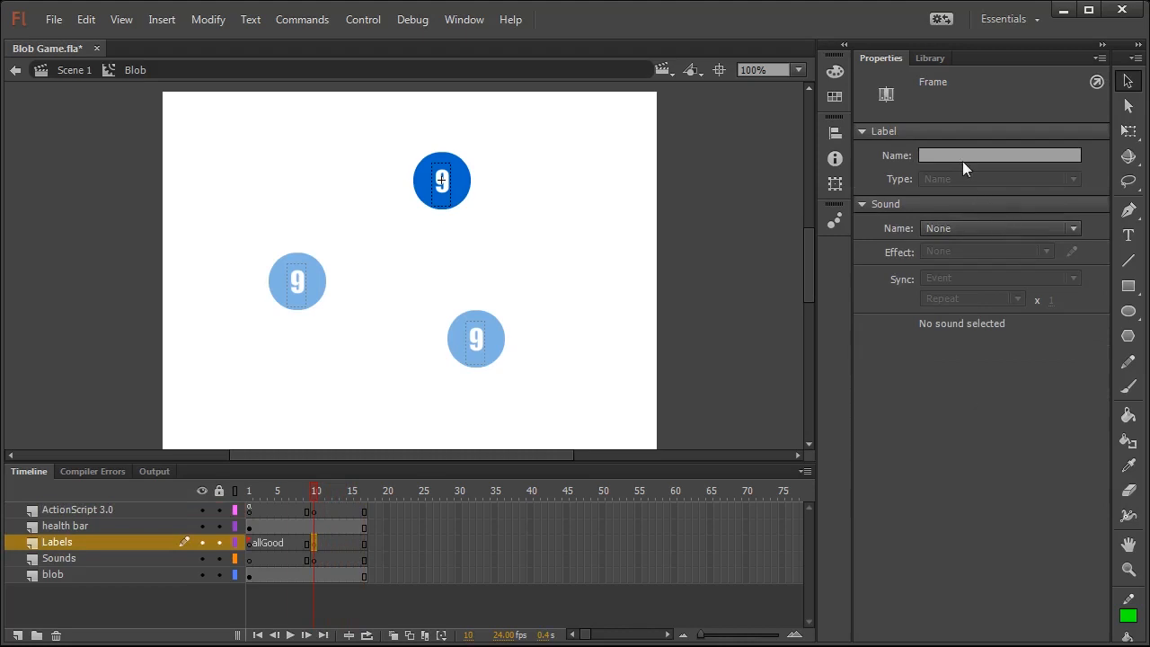
{"action": "type", "text": "damaged"}
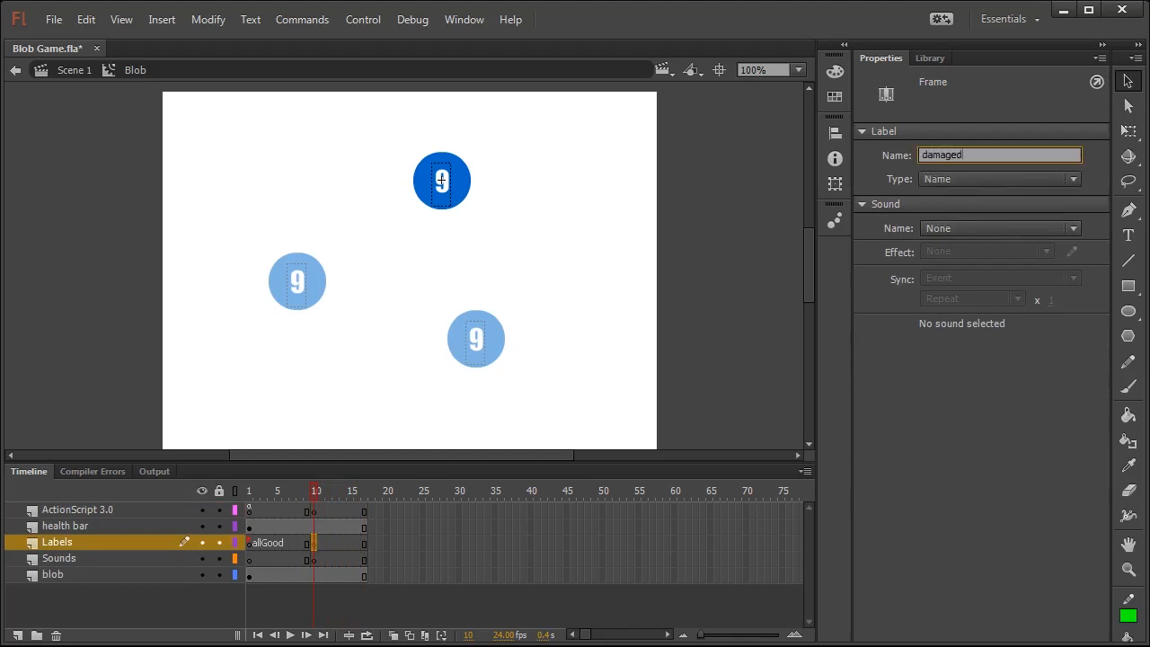
In Blob.as make the clicked function call gotoAndPlay("damaged");
{"action": "left_click", "coordinate": [133, 47]}
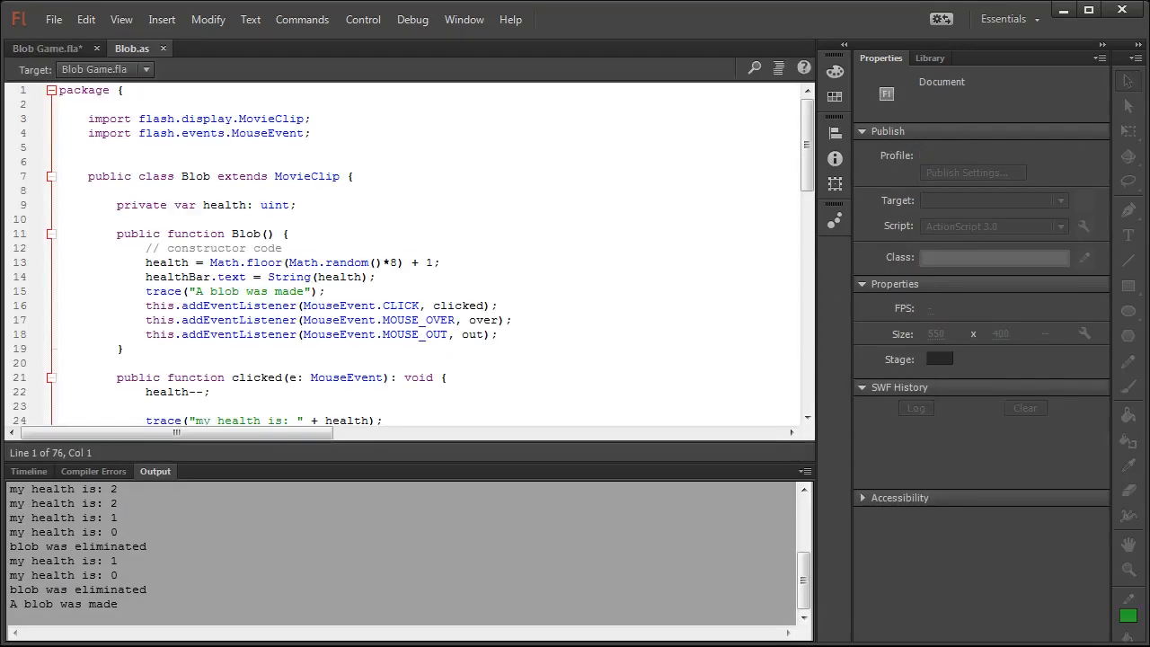
{"action": "scroll", "scroll_direction": "down", "scroll_amount": 3}
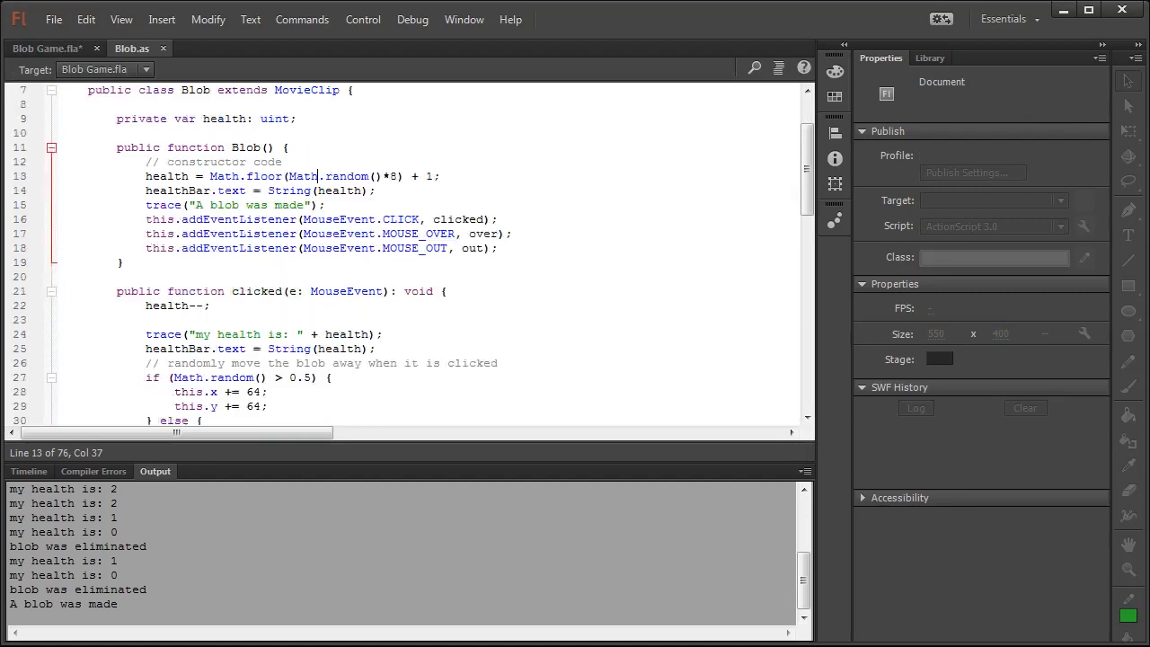
{"action": "scroll", "scroll_direction": "down", "scroll_amount": 3}
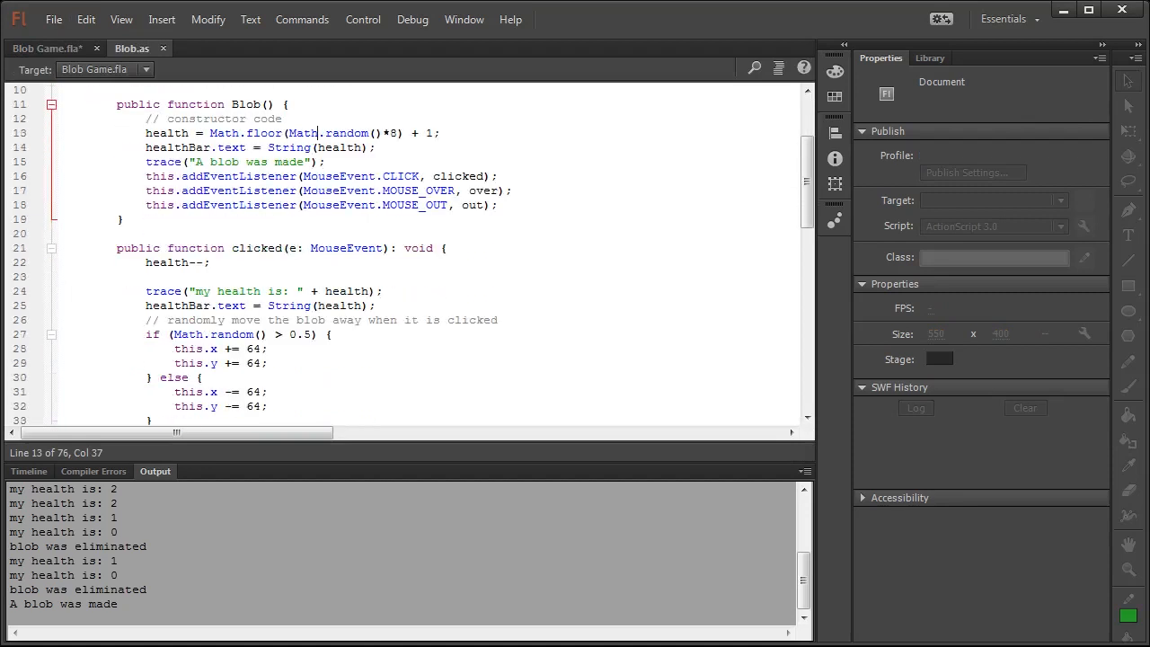
{"action": "type", "text": "goto"}
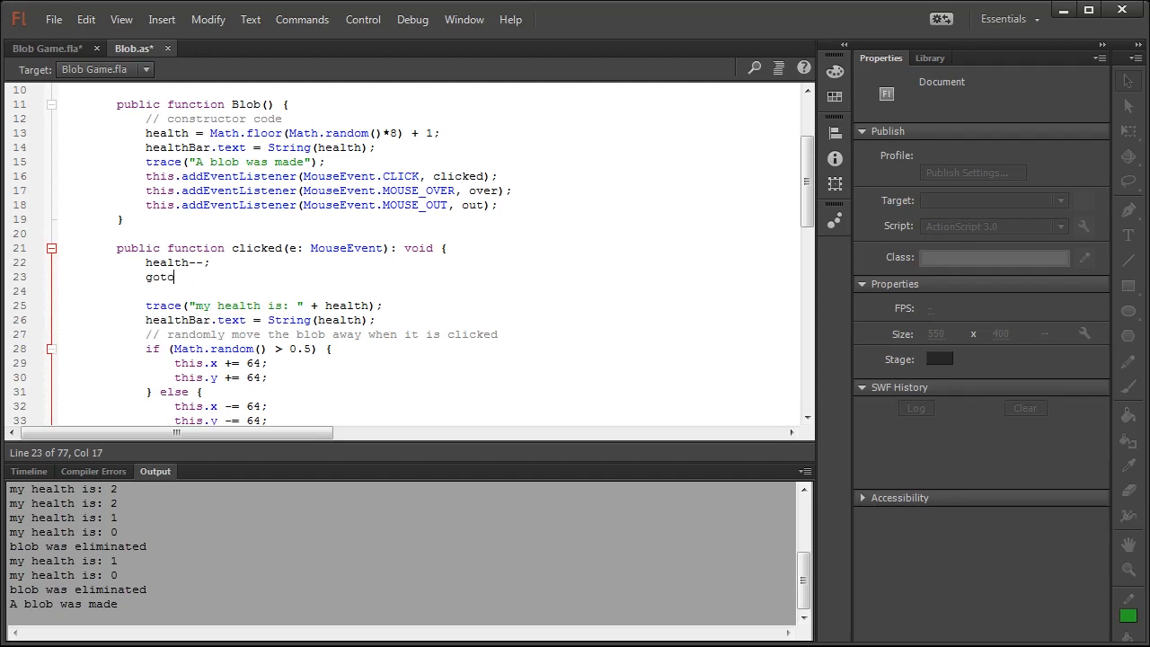
{"action": "type", "text": "AndPlay"}
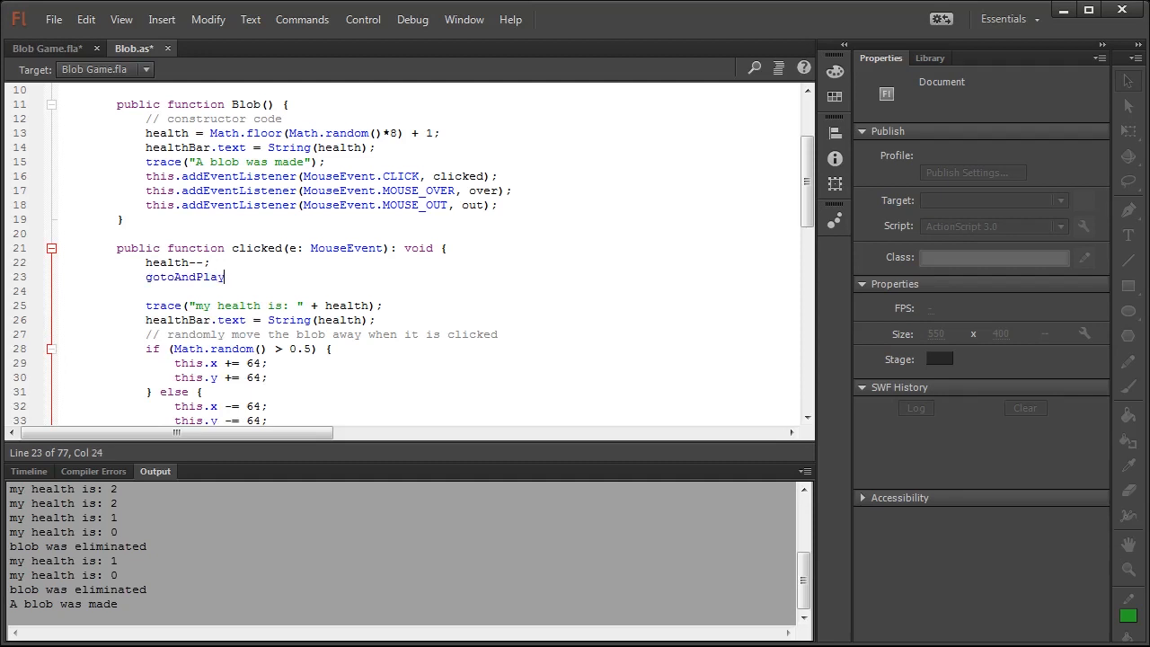
{"action": "type", "text": "(\"dama"}
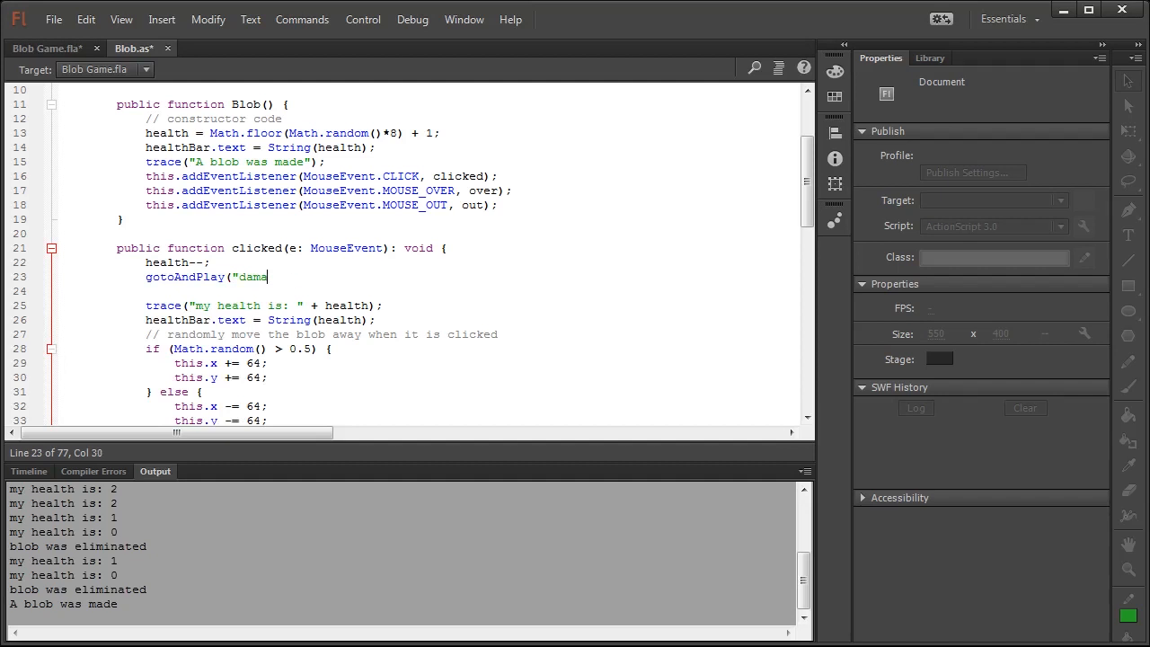
{"action": "type", "text": "ged\");"}
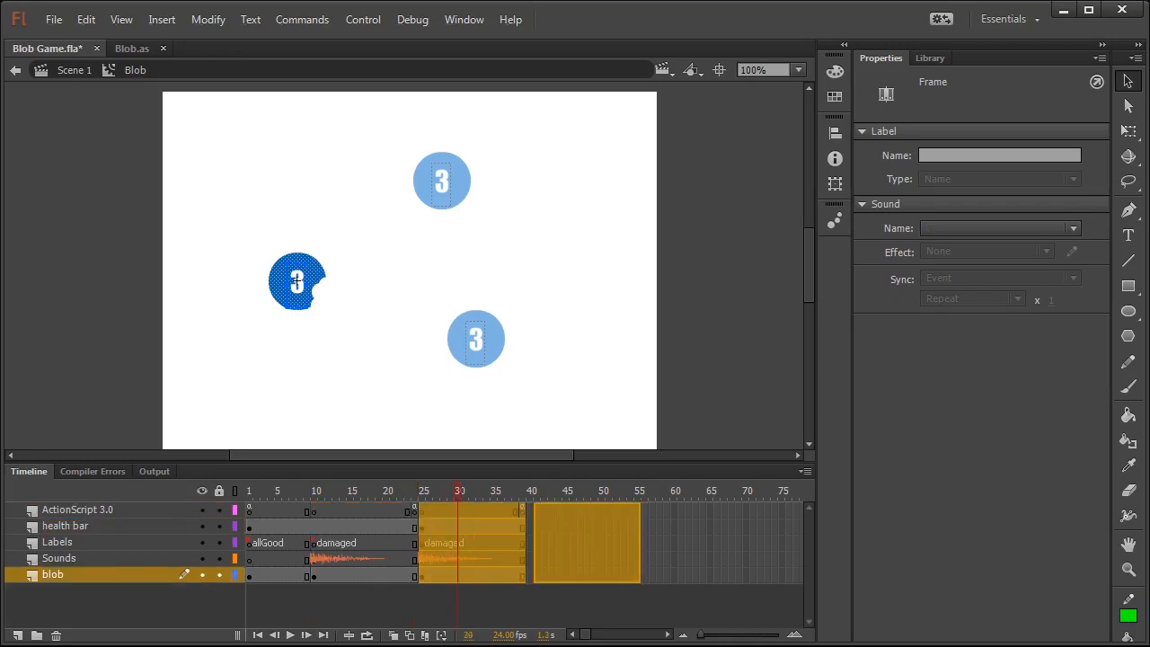
Name the later Labels keyframes damaged and scrub across the broken blob keyframes
{"action": "left_click", "coordinate": [531, 491]}
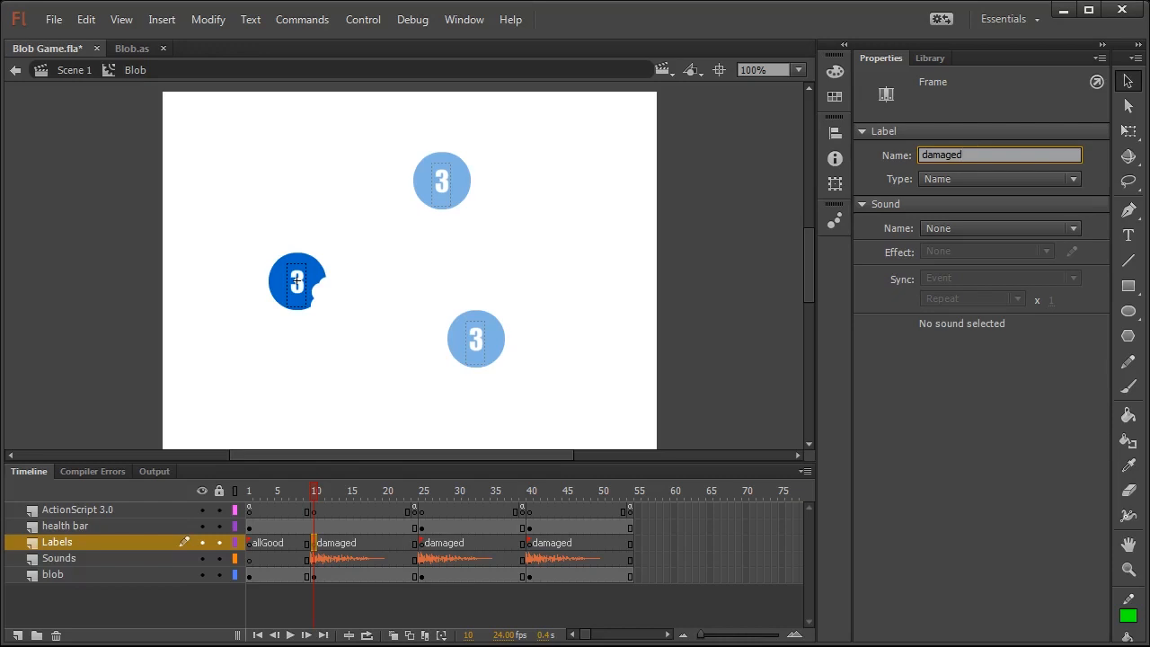
{"action": "mouse_move", "coordinate": [979, 154]}
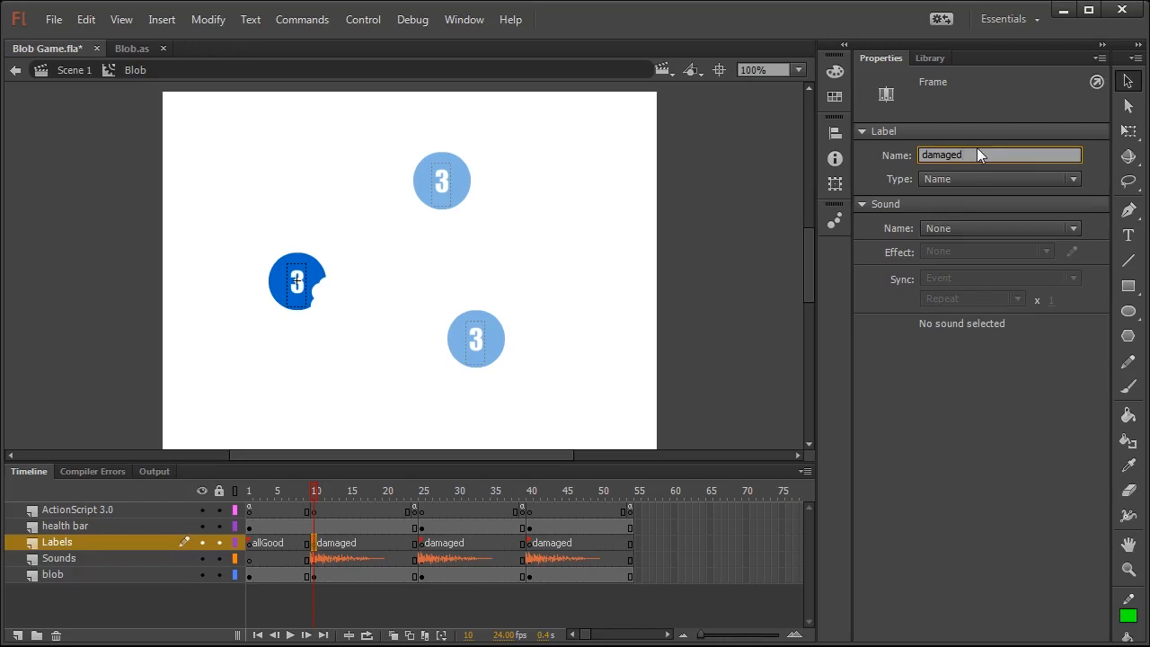
{"action": "mouse_move", "coordinate": [463, 18]}
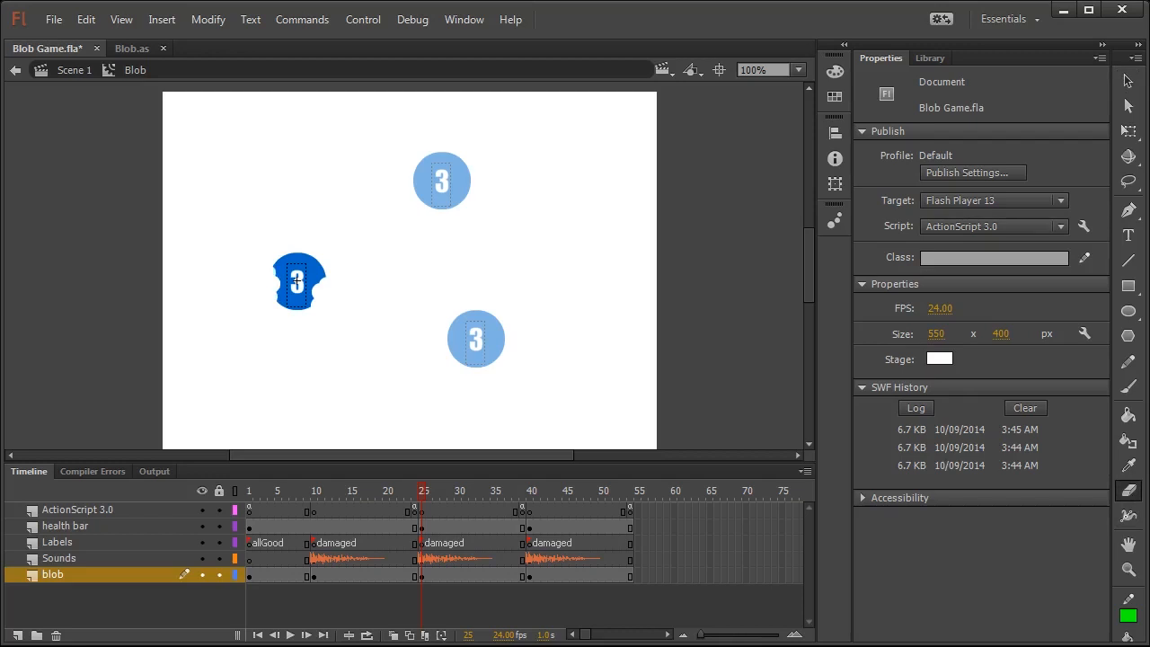
{"action": "mouse_move", "coordinate": [431, 591]}
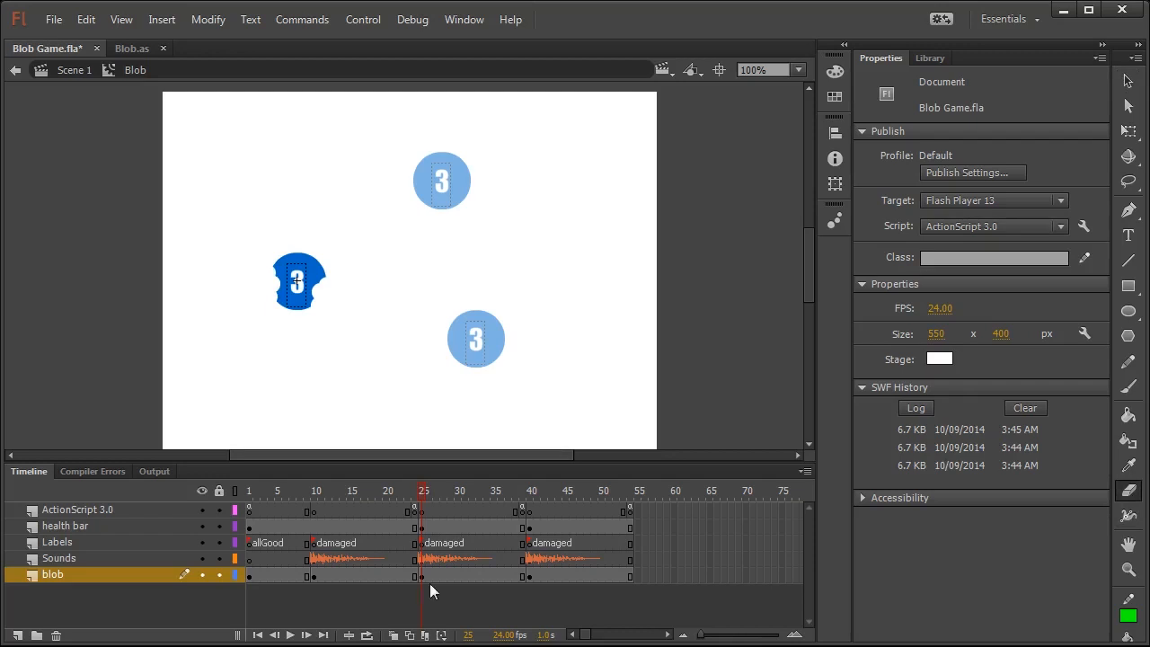
{"action": "left_click", "coordinate": [422, 575]}
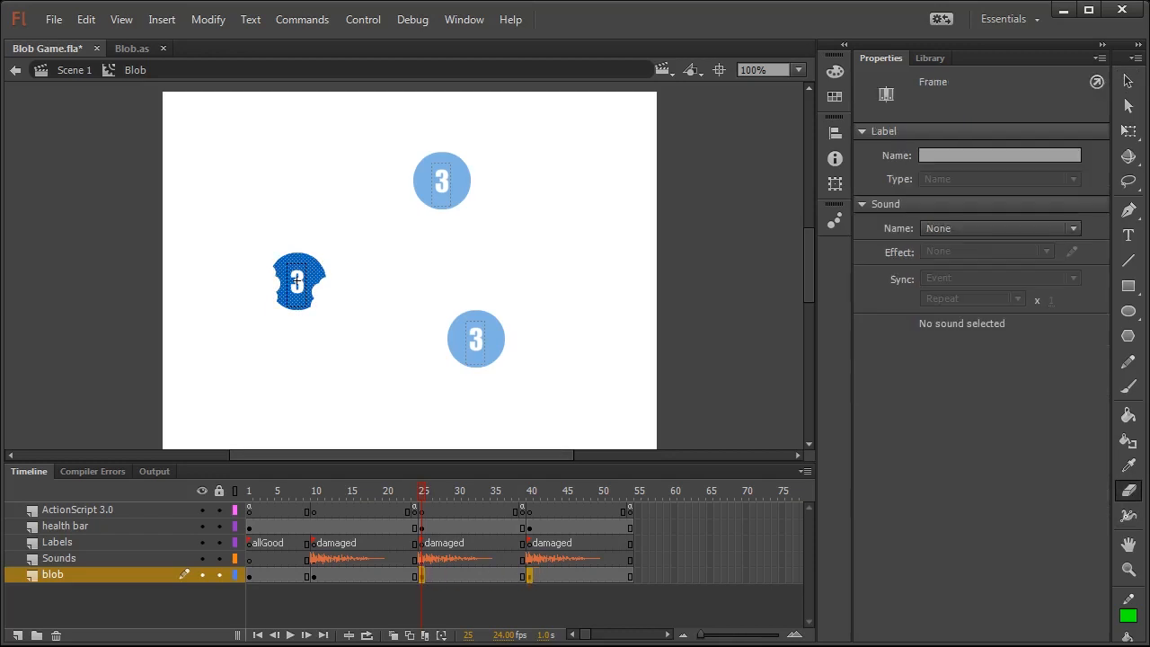
{"action": "left_click", "coordinate": [530, 491]}
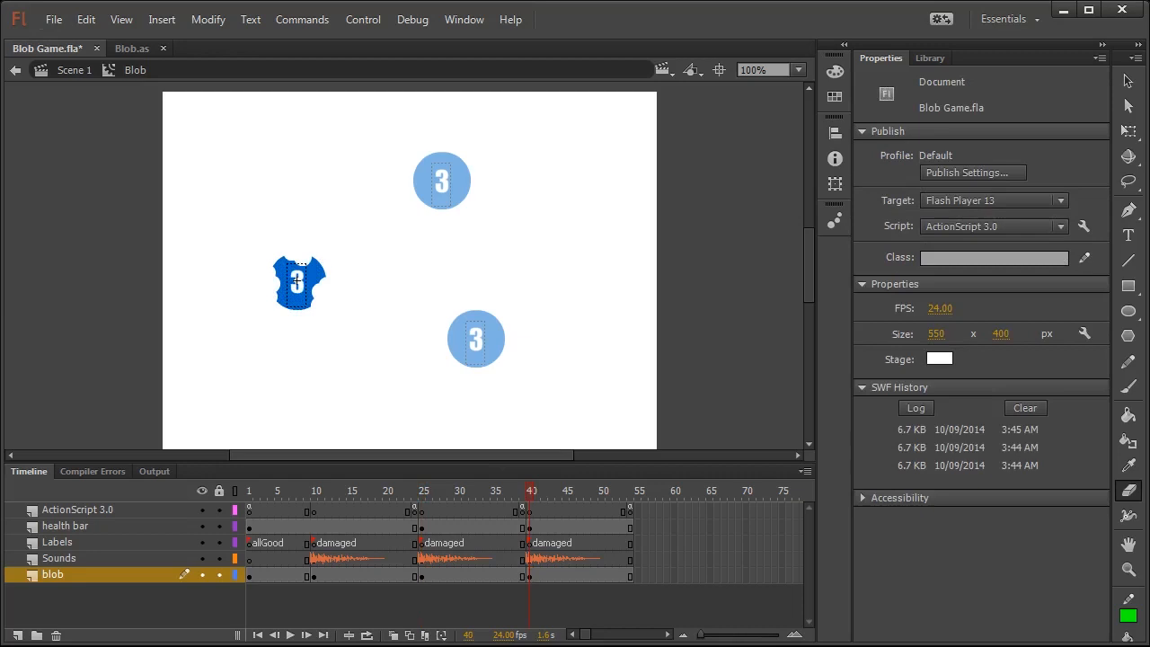
{"action": "mouse_move", "coordinate": [1128, 81]}
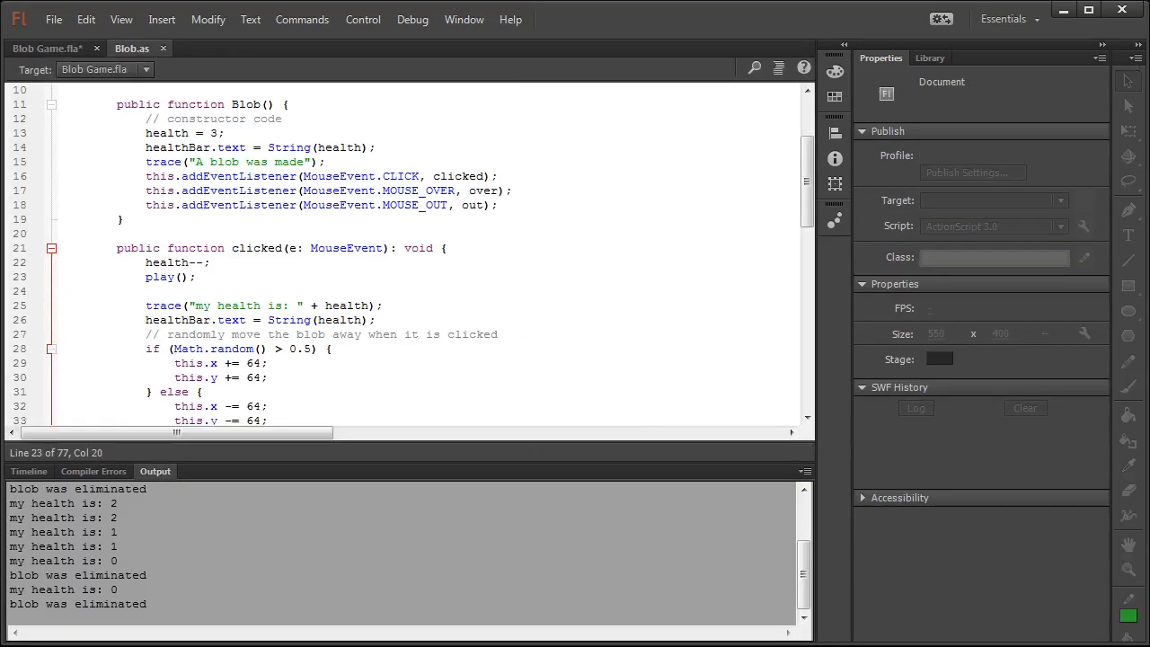
Set health = 4 in the Blob.as constructor
{"action": "type", "text": "4"}
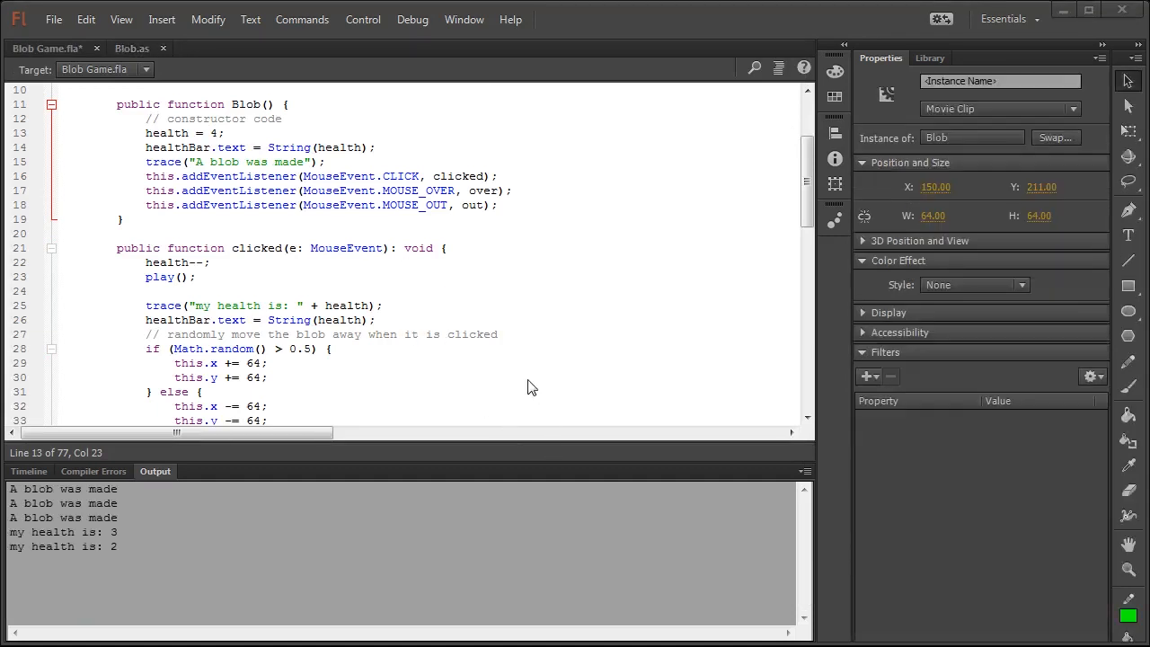
Rewind the playhead, test the movie and click a blob until it reports health 0 and eliminated
{"action": "left_click", "coordinate": [47, 47]}
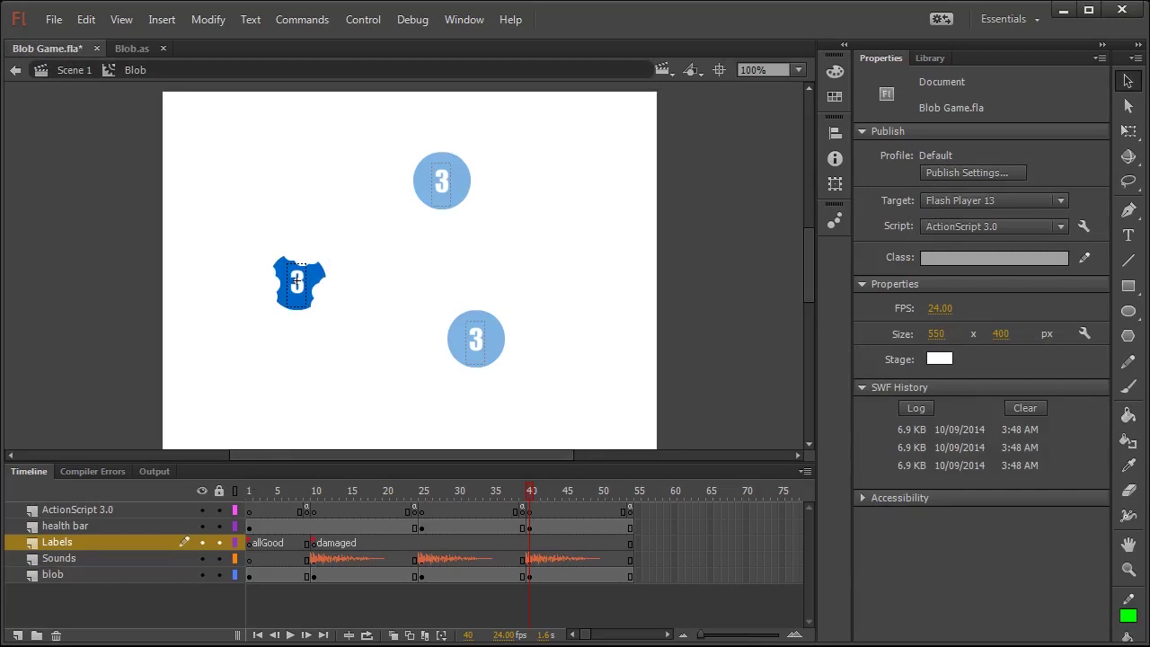
{"action": "left_click", "coordinate": [64, 524]}
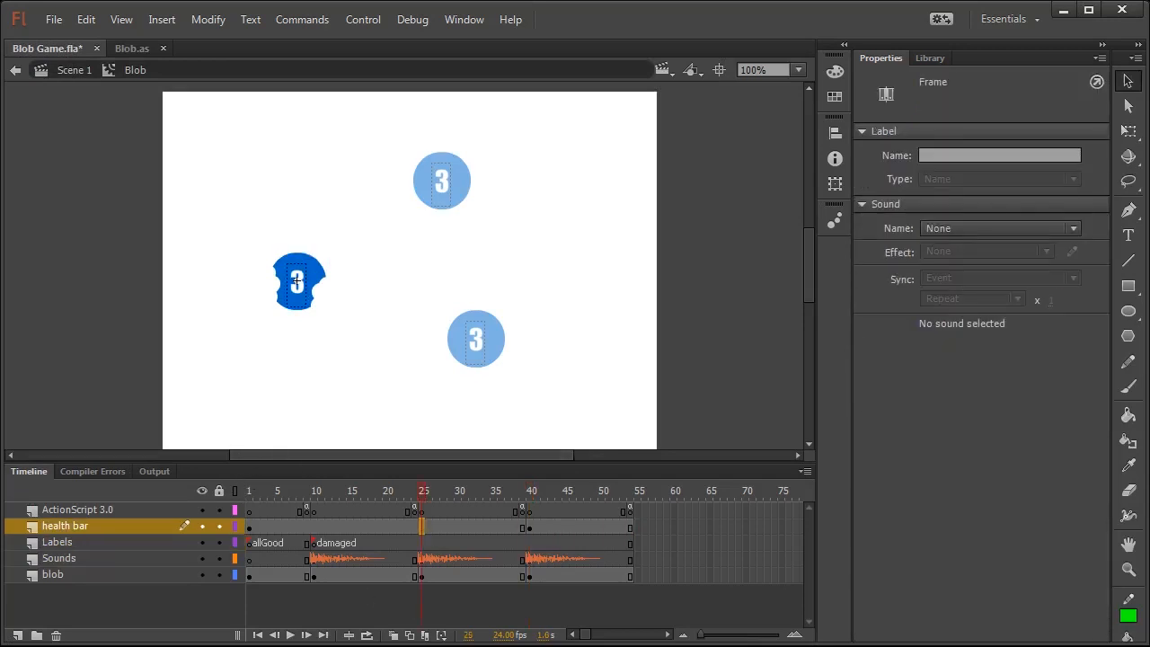
{"action": "left_click", "coordinate": [341, 490]}
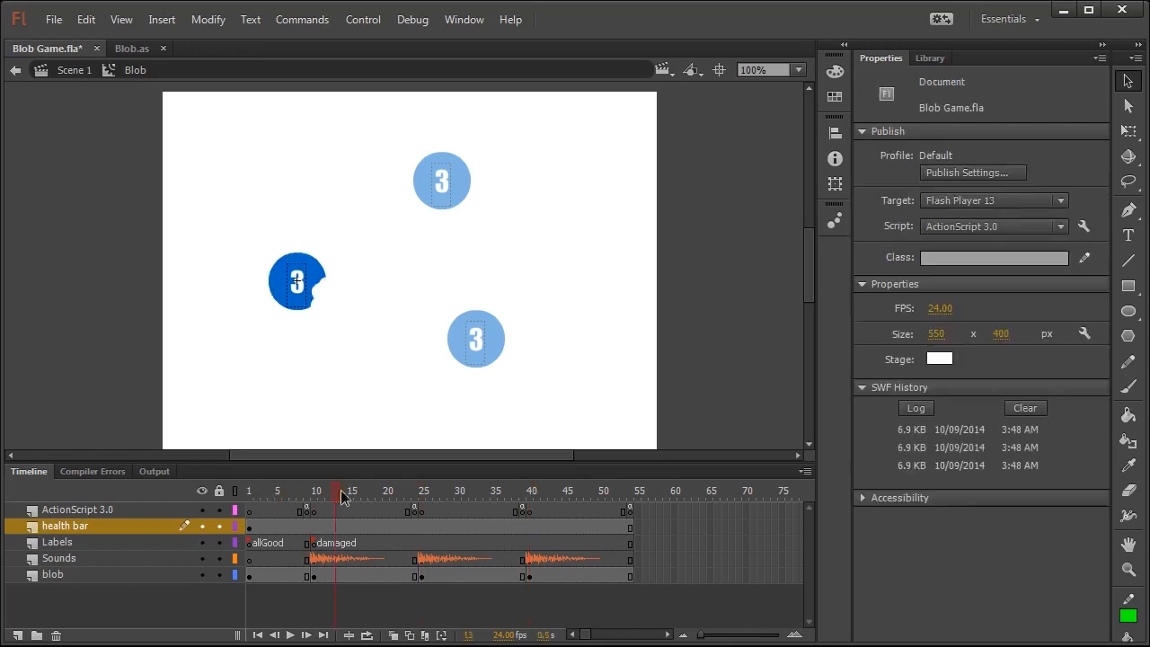
{"action": "left_click", "coordinate": [248, 491]}
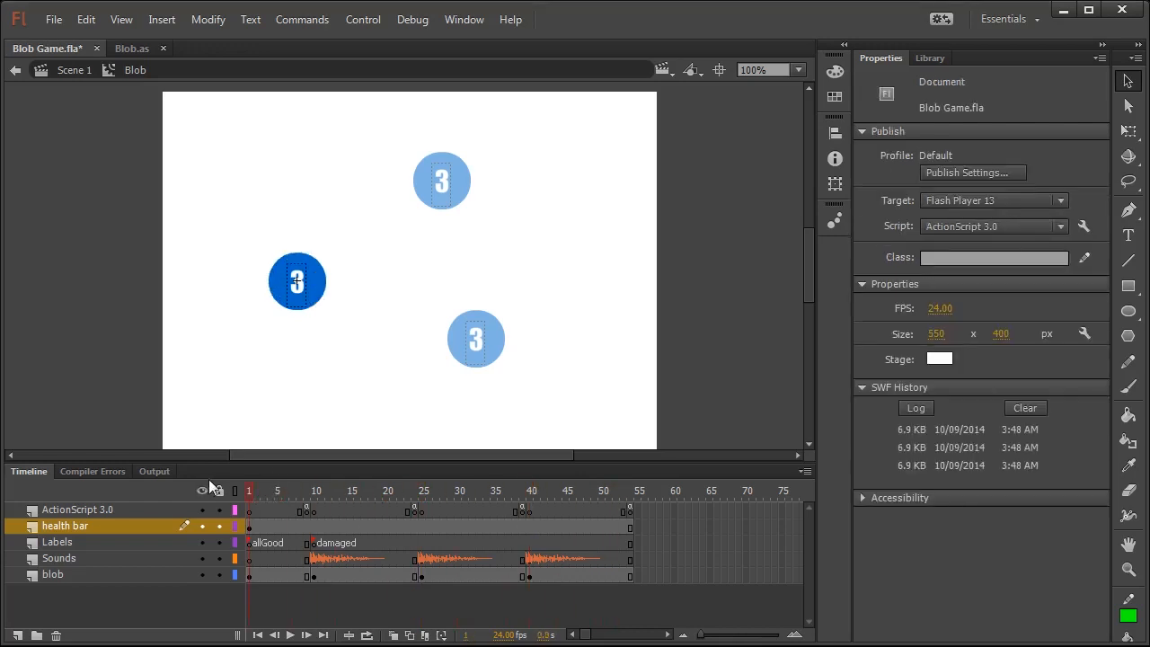
{"action": "left_click", "coordinate": [155, 471]}
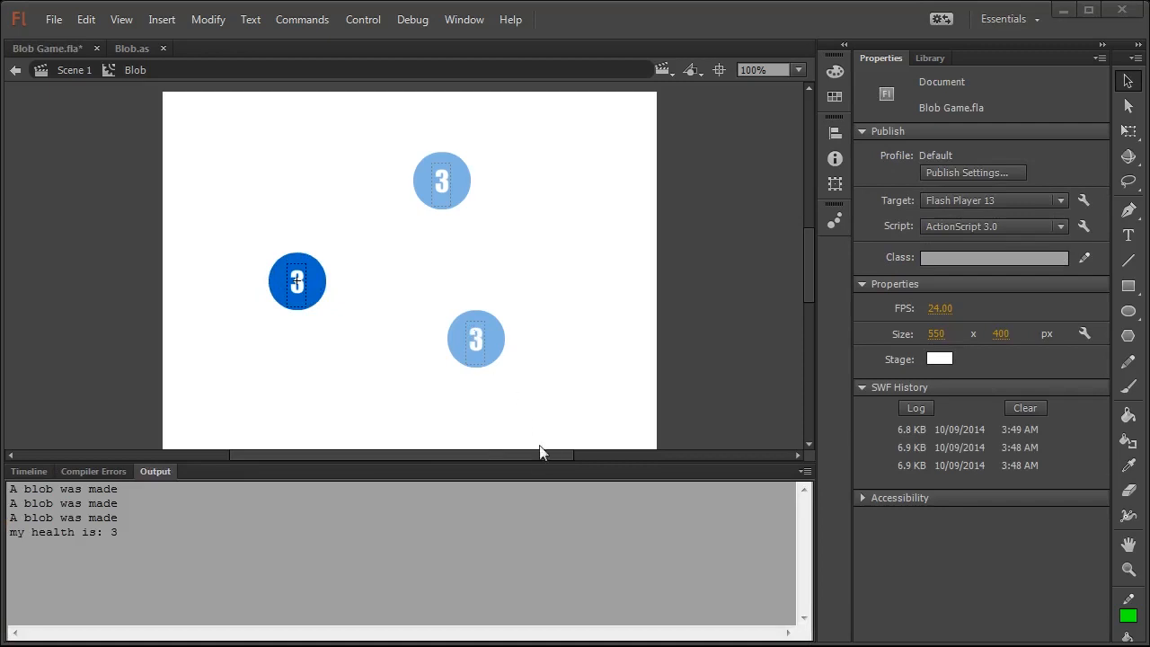
{"action": "left_click", "coordinate": [474, 337]}
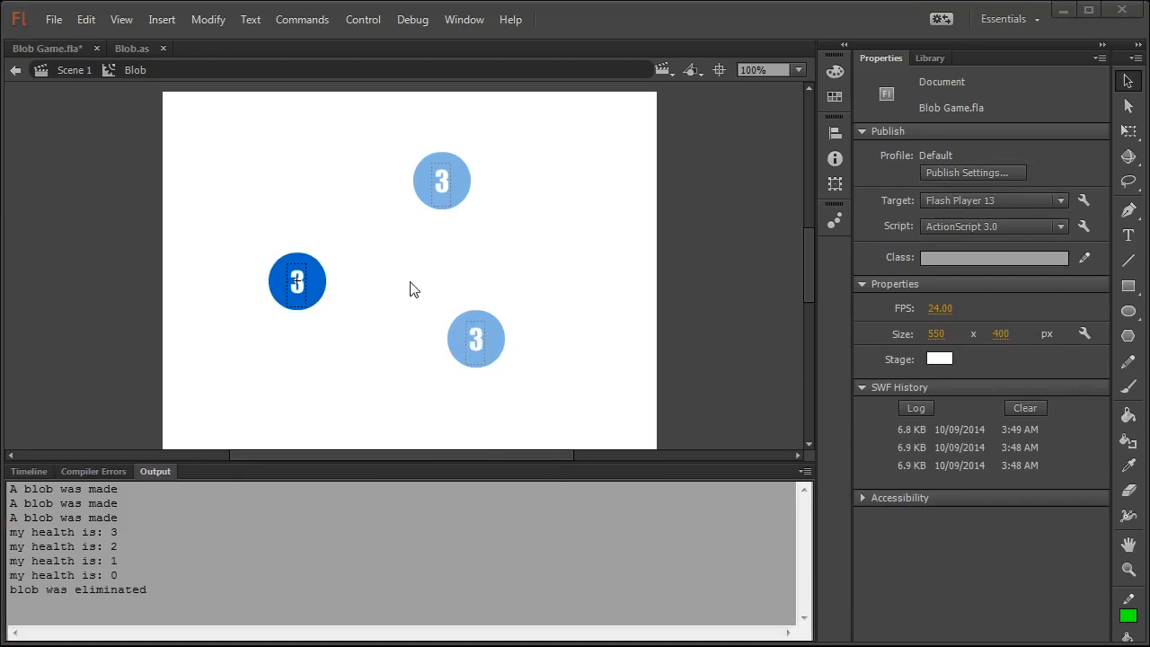
{"action": "left_click", "coordinate": [29, 471]}
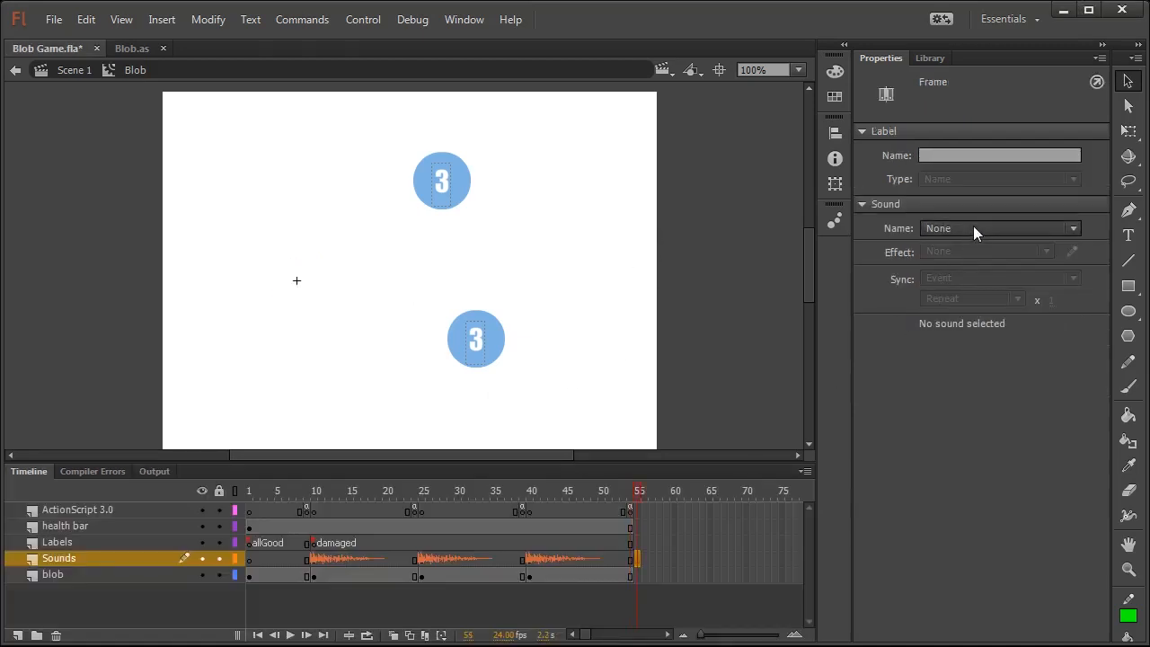
{"action": "mouse_move", "coordinate": [981, 273]}
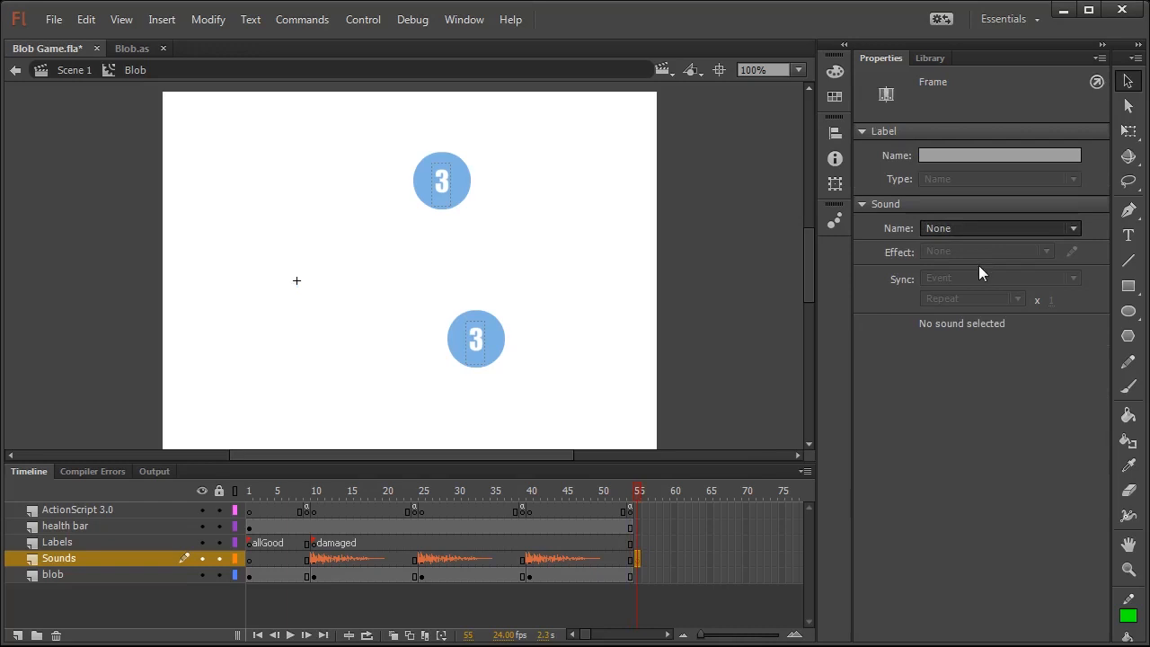
Pick a sound from the Sound Name dropdown for the blob's final Sounds keyframe
{"action": "left_click", "coordinate": [998, 227]}
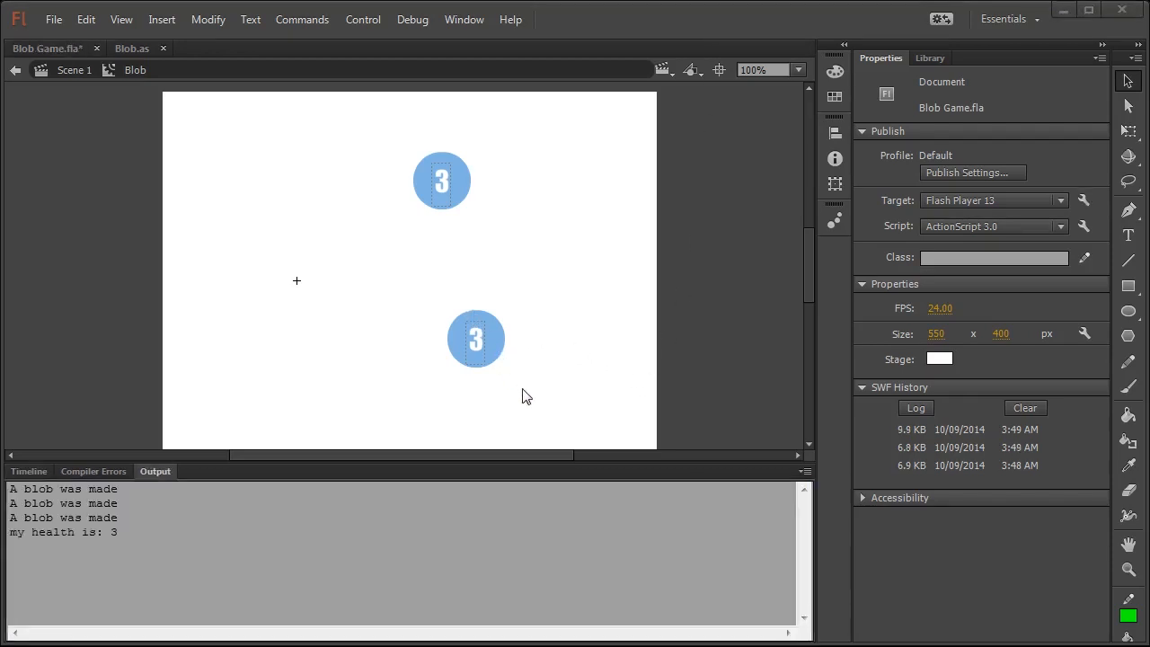
Move the long sound keyframe so the damaged label and sound start near frame 5
{"action": "left_click", "coordinate": [29, 470]}
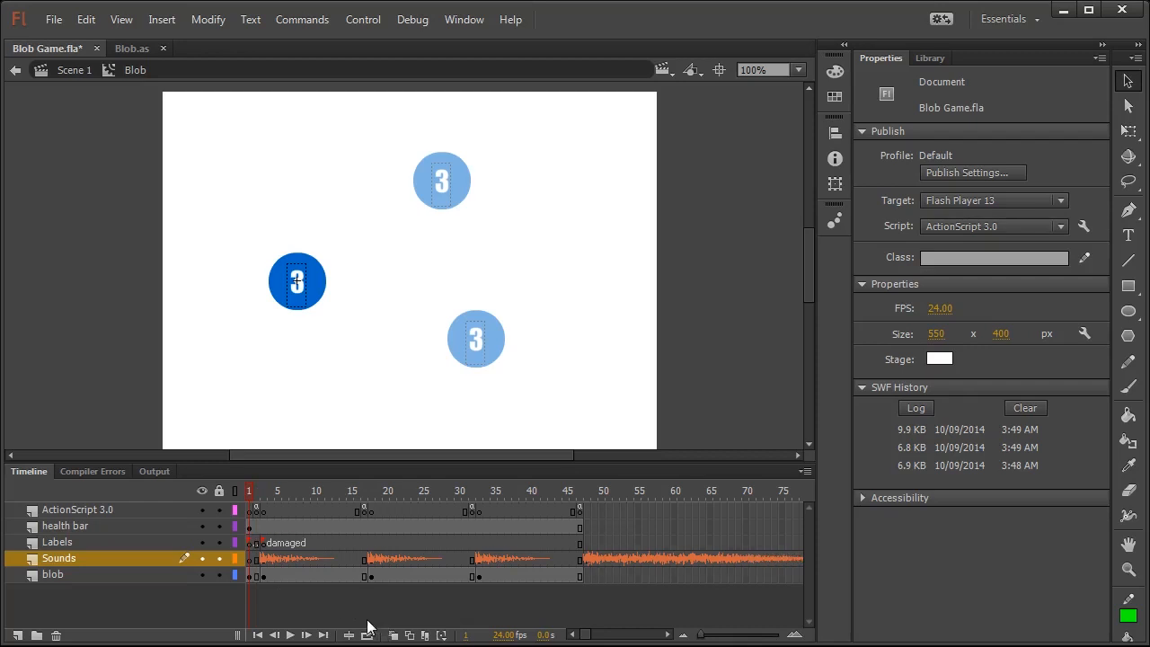
{"action": "left_click", "coordinate": [306, 634]}
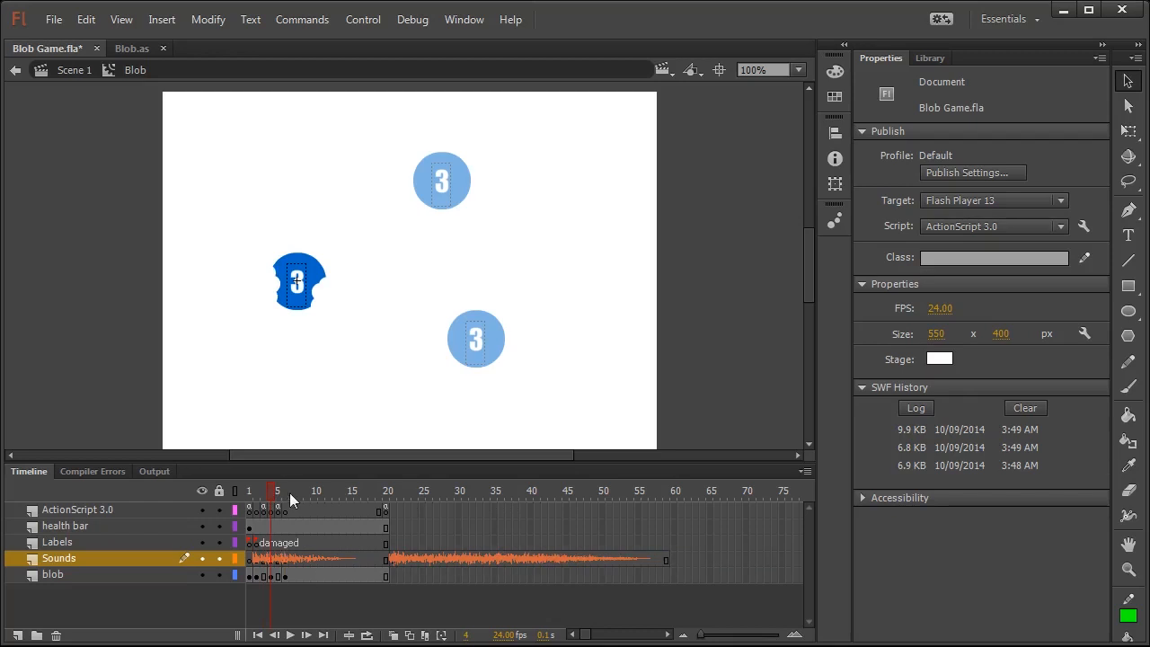
{"action": "left_click", "coordinate": [284, 490]}
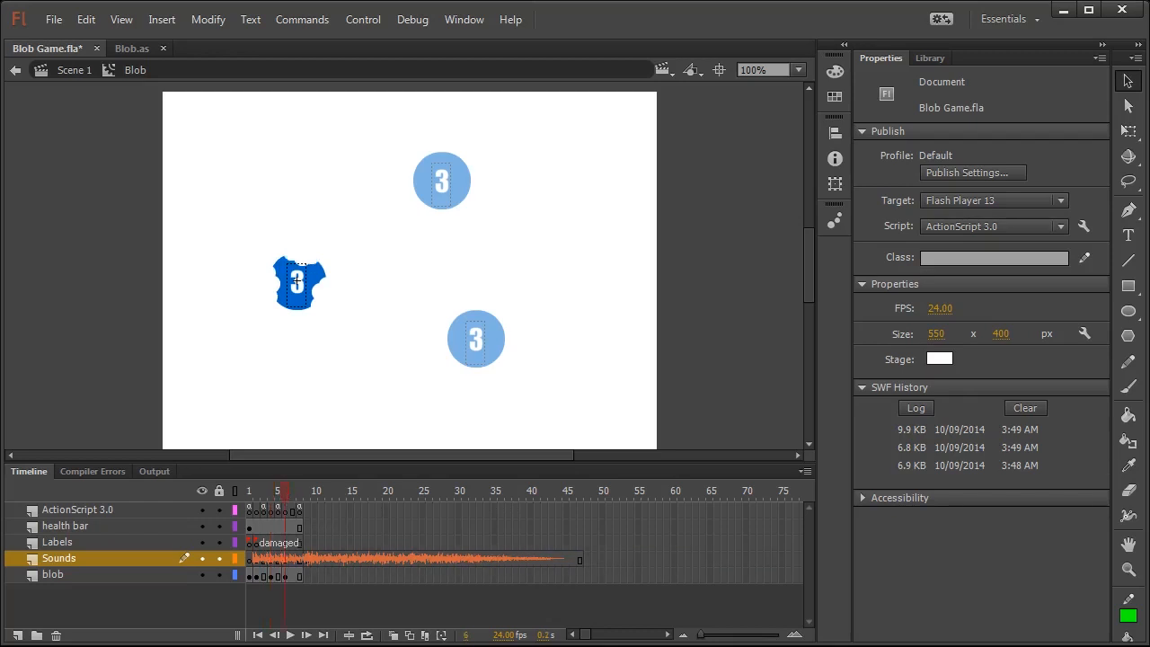